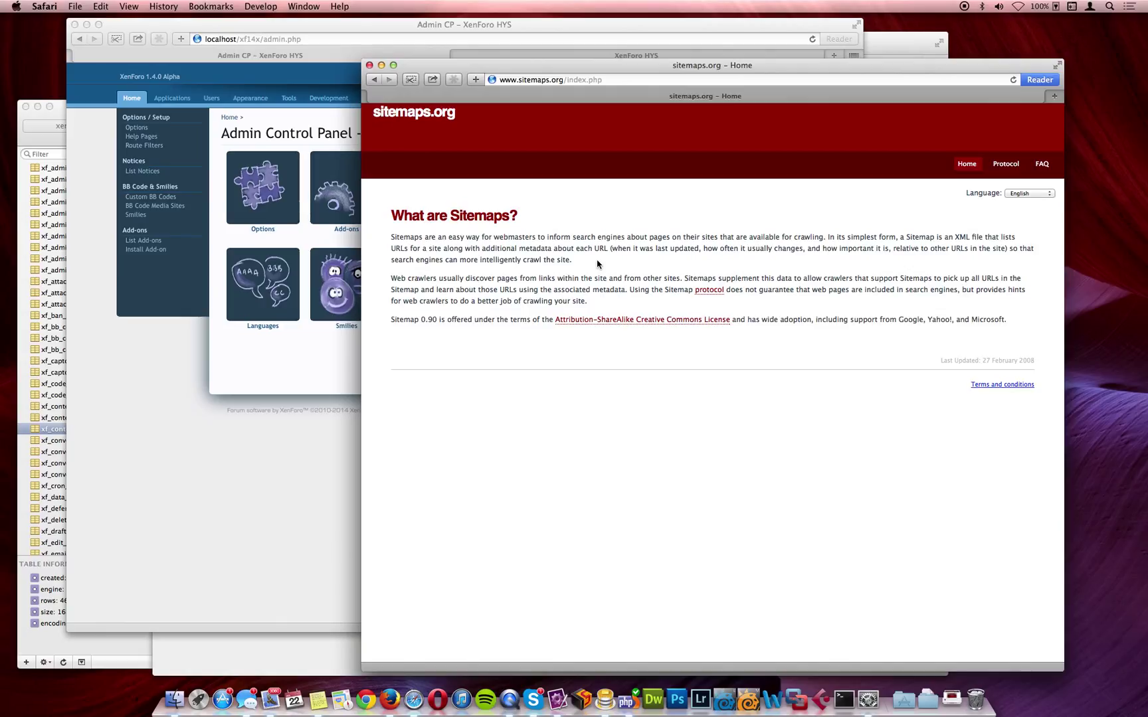
mouse_move(1006, 164)
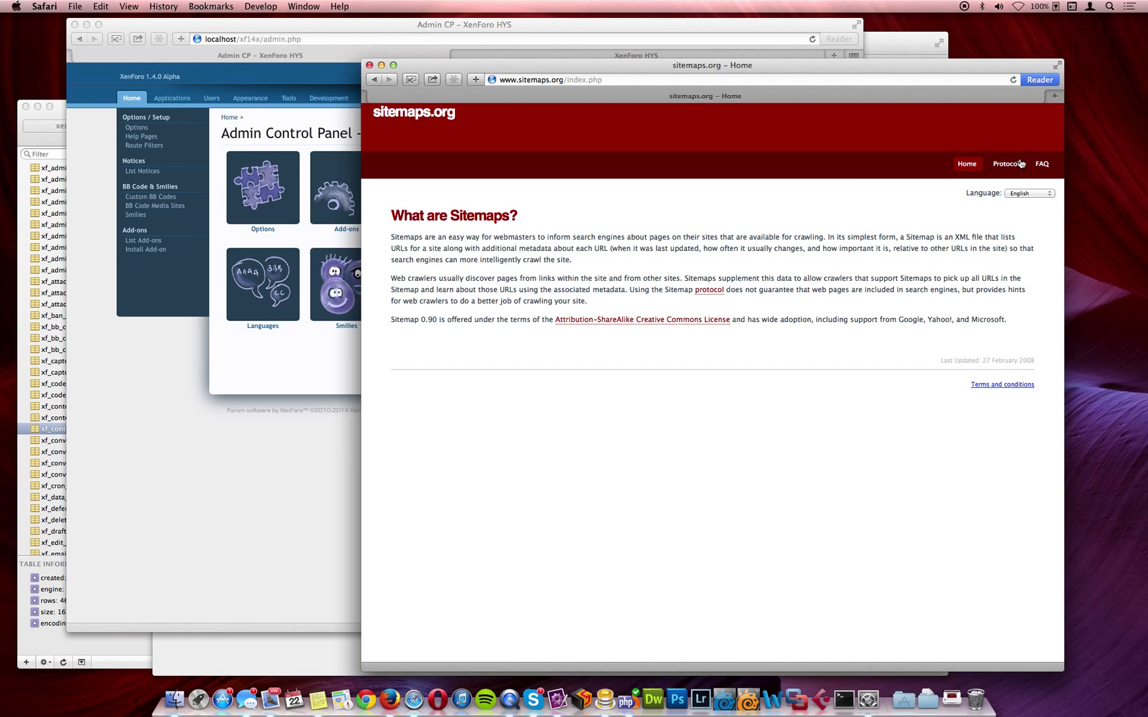
View the Sitemaps XML format Protocol page on sitemaps.org.
click(1007, 164)
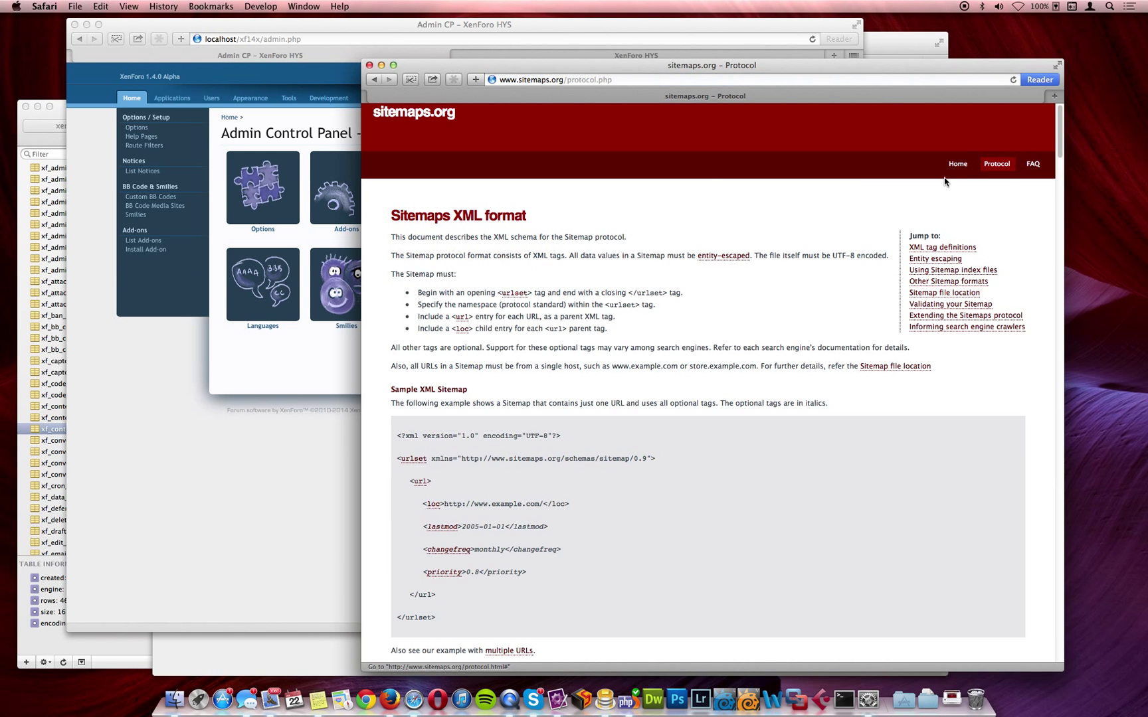
mouse_move(826, 359)
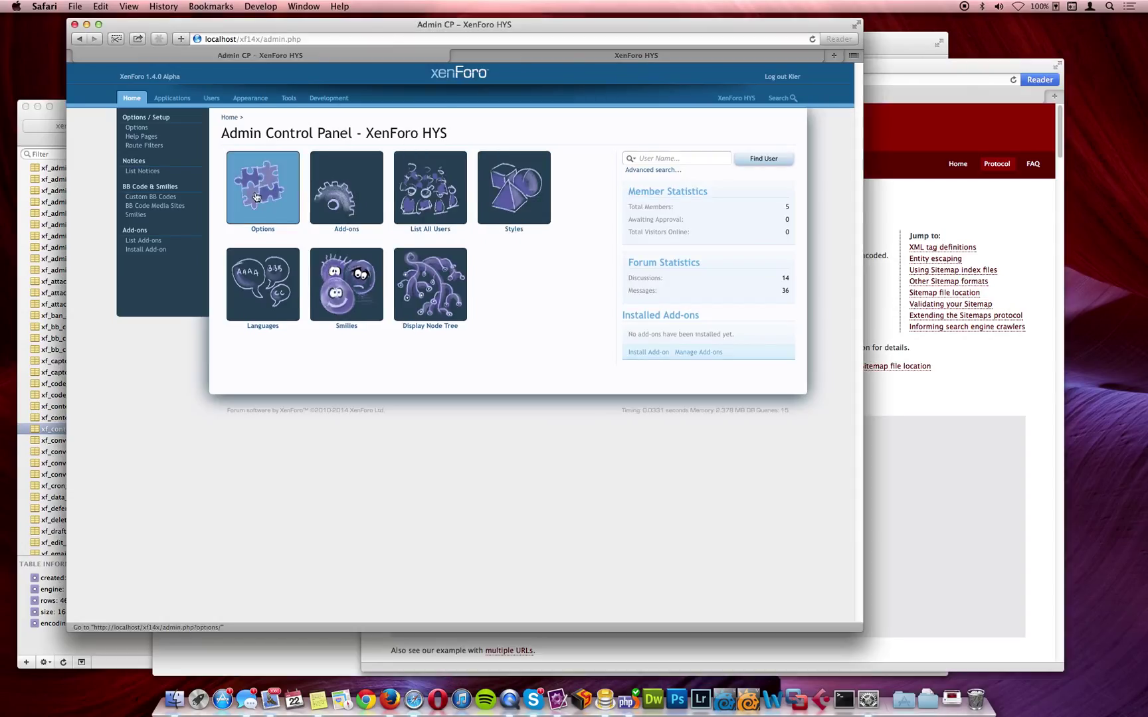
Review XML Sitemap Generation options (automatic building, submission, all content types), then go to Tools.
click(262, 187)
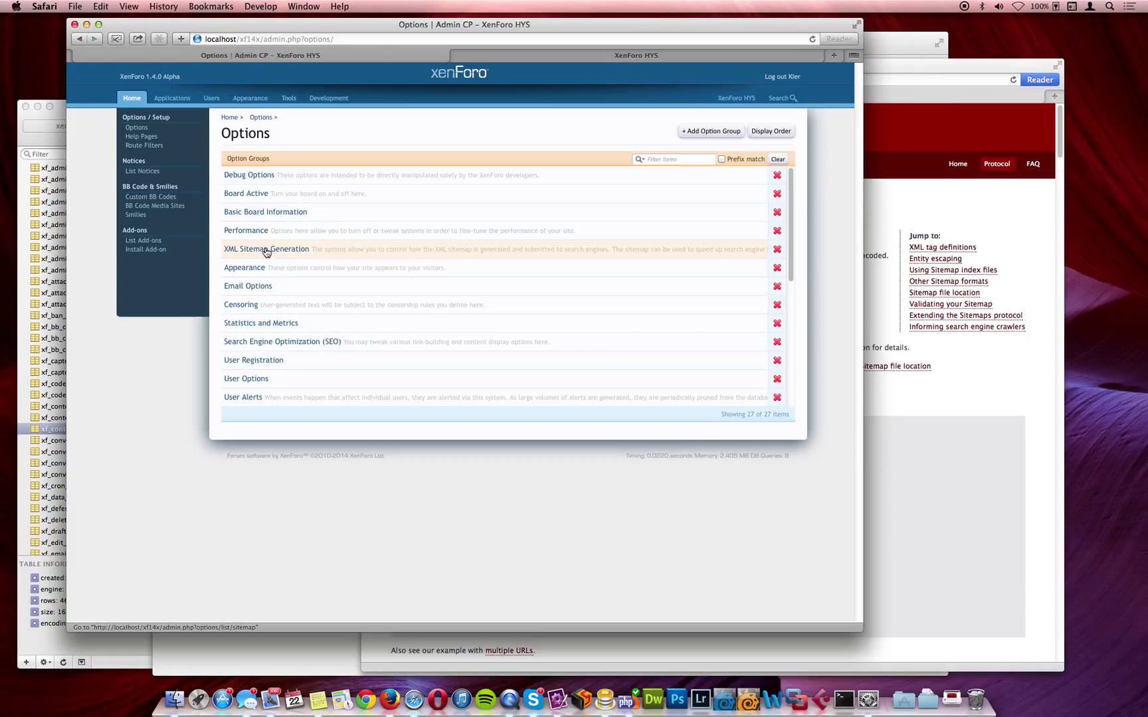
mouse_move(338, 253)
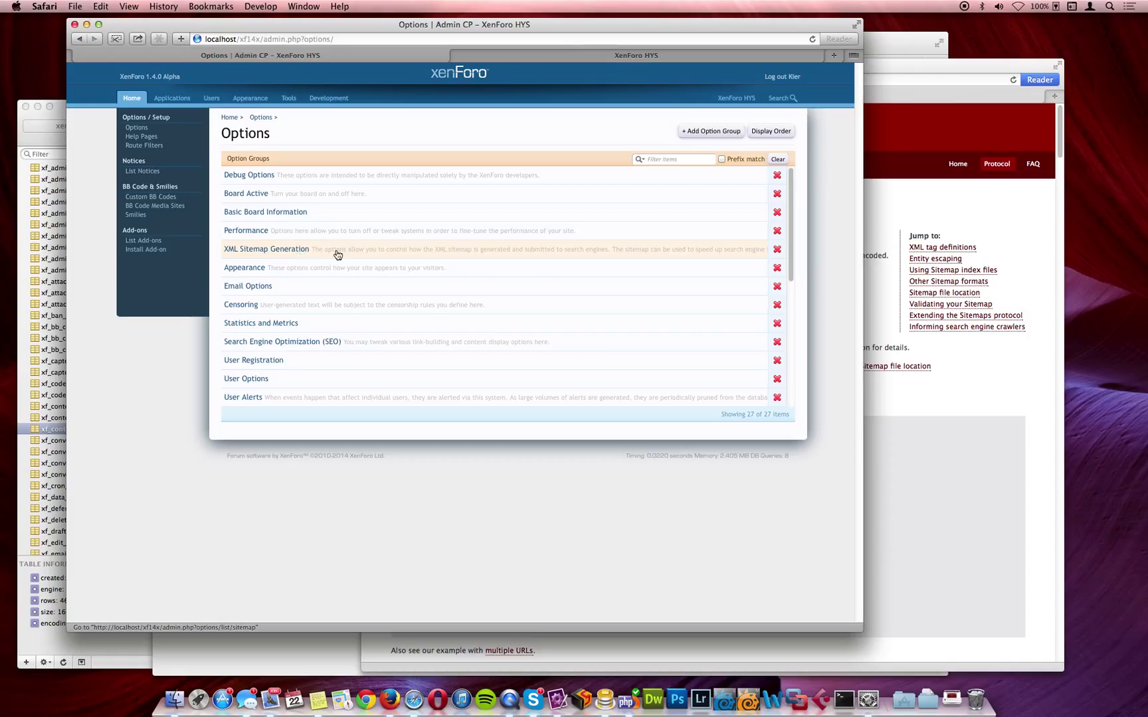
click(266, 249)
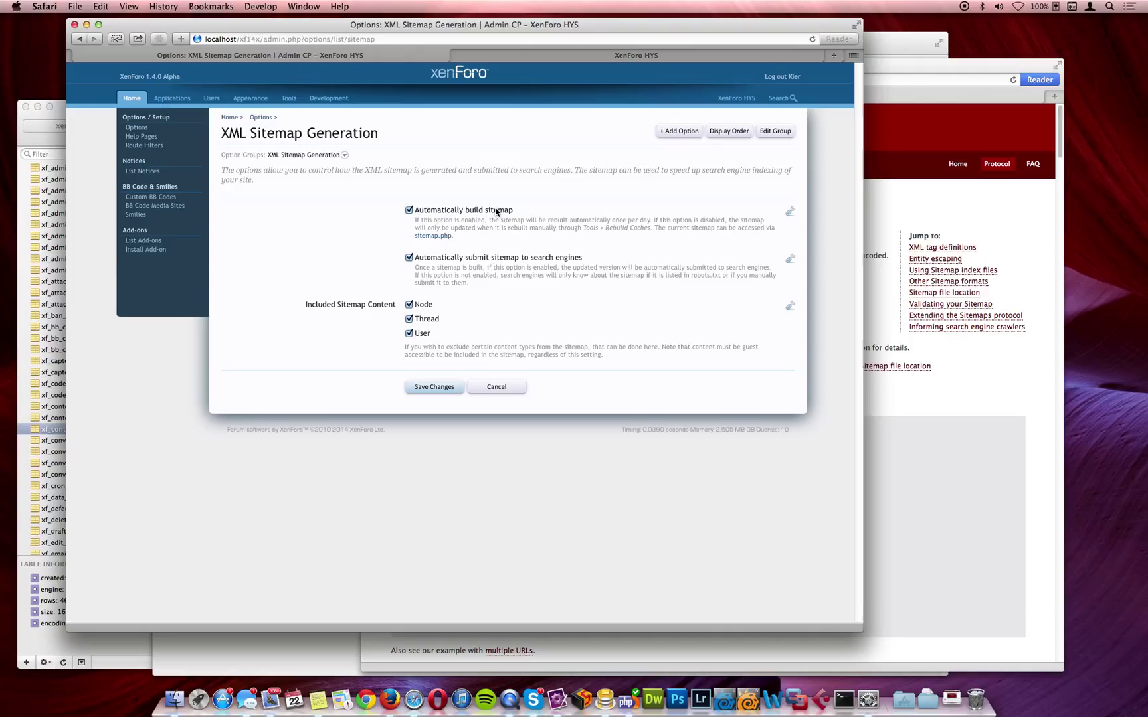
mouse_move(590, 227)
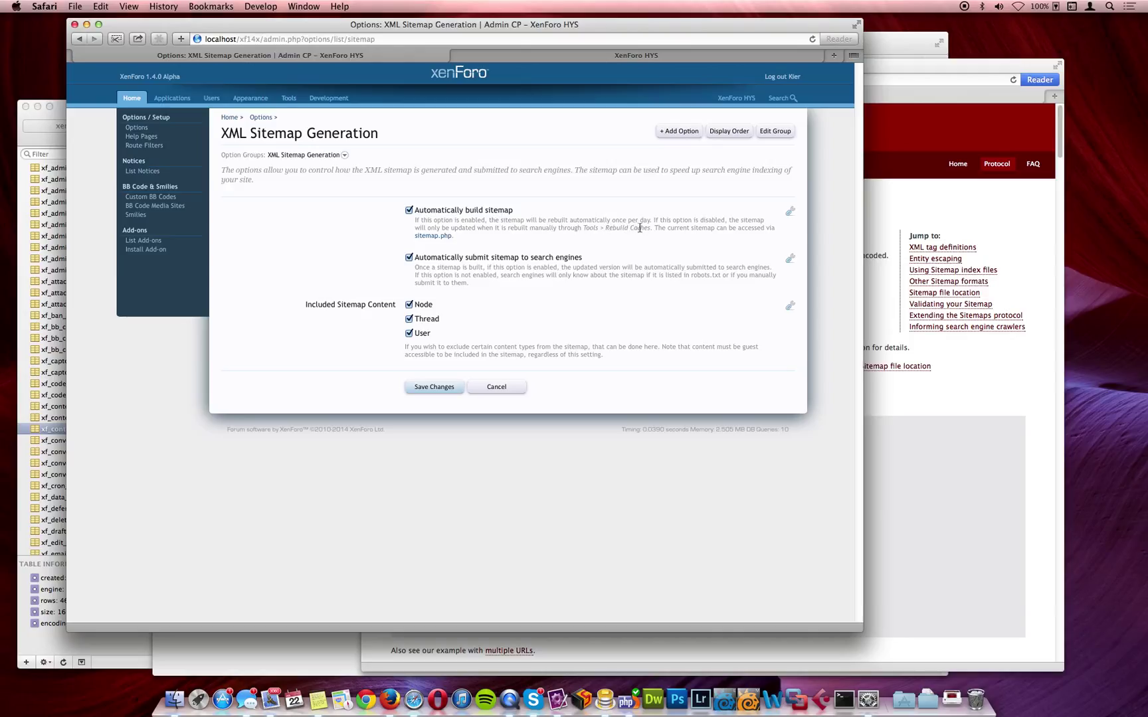
click(289, 97)
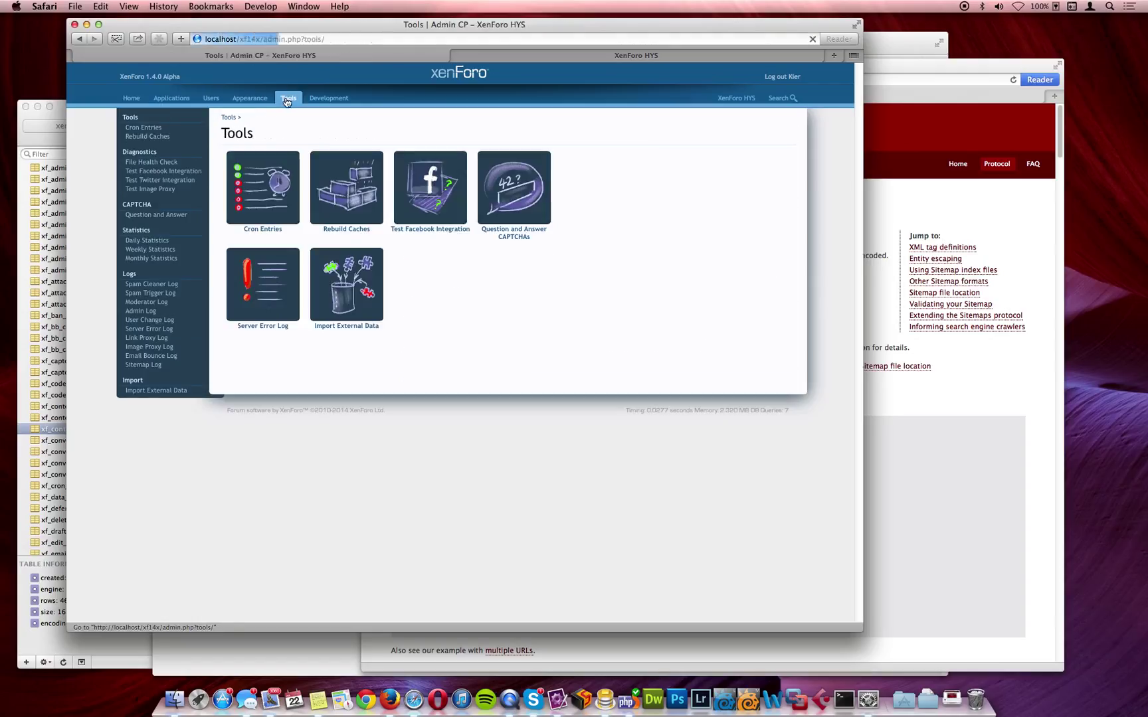
Run Rebuild XML Sitemap from Rebuild Caches until it reports success.
click(345, 187)
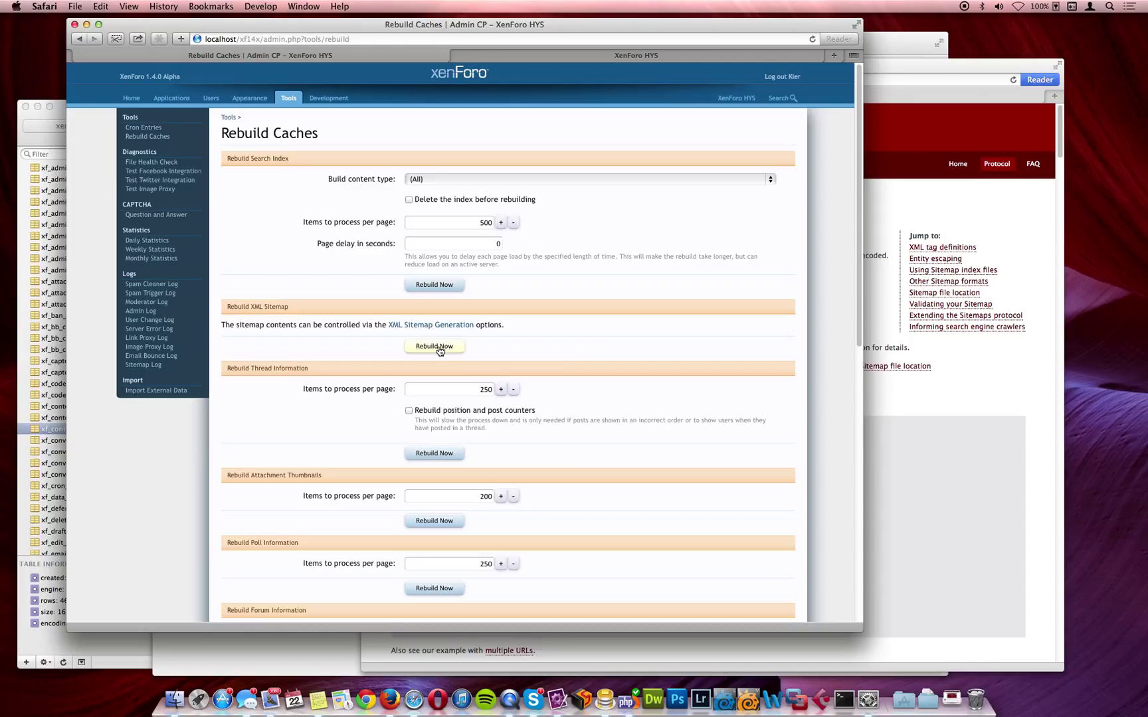
click(433, 347)
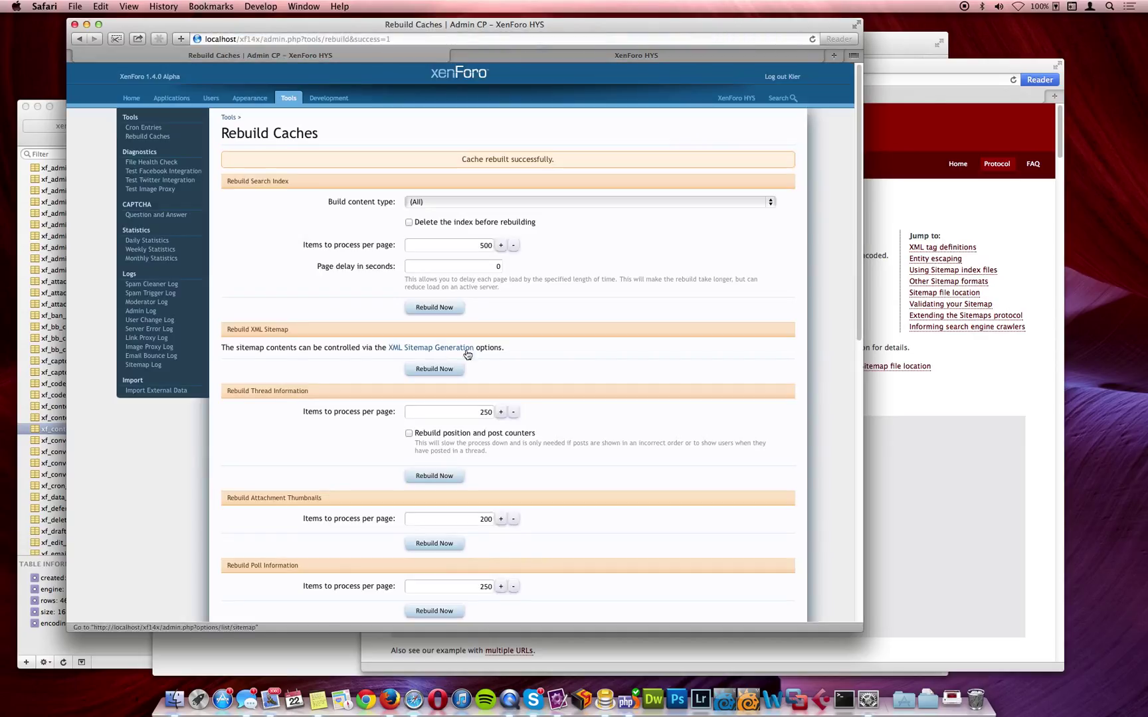
mouse_move(482, 358)
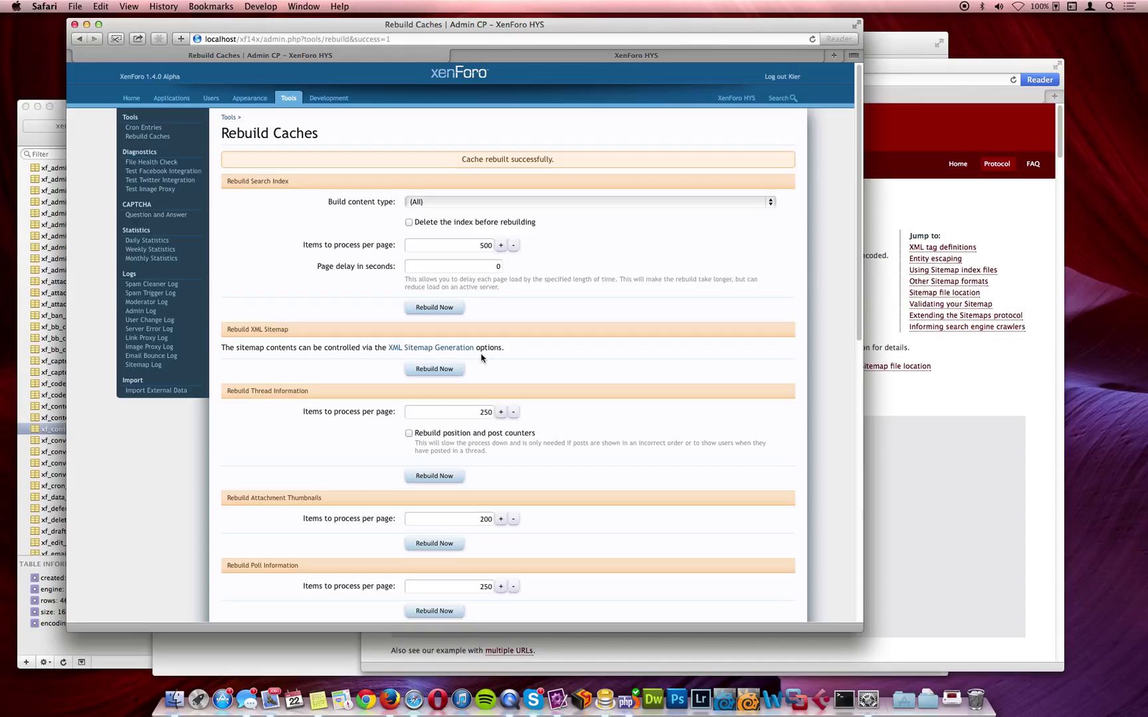
mouse_move(132, 97)
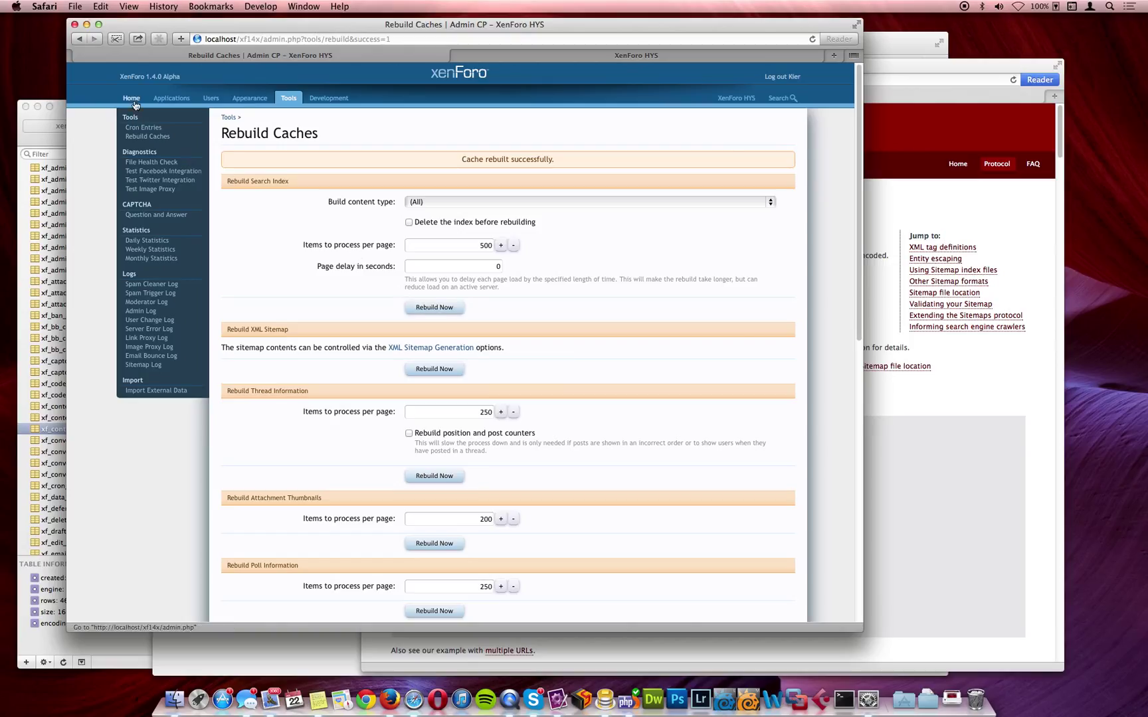
Download sitemap.php from the XML Sitemap Generation options and view its XML URL entries.
click(131, 97)
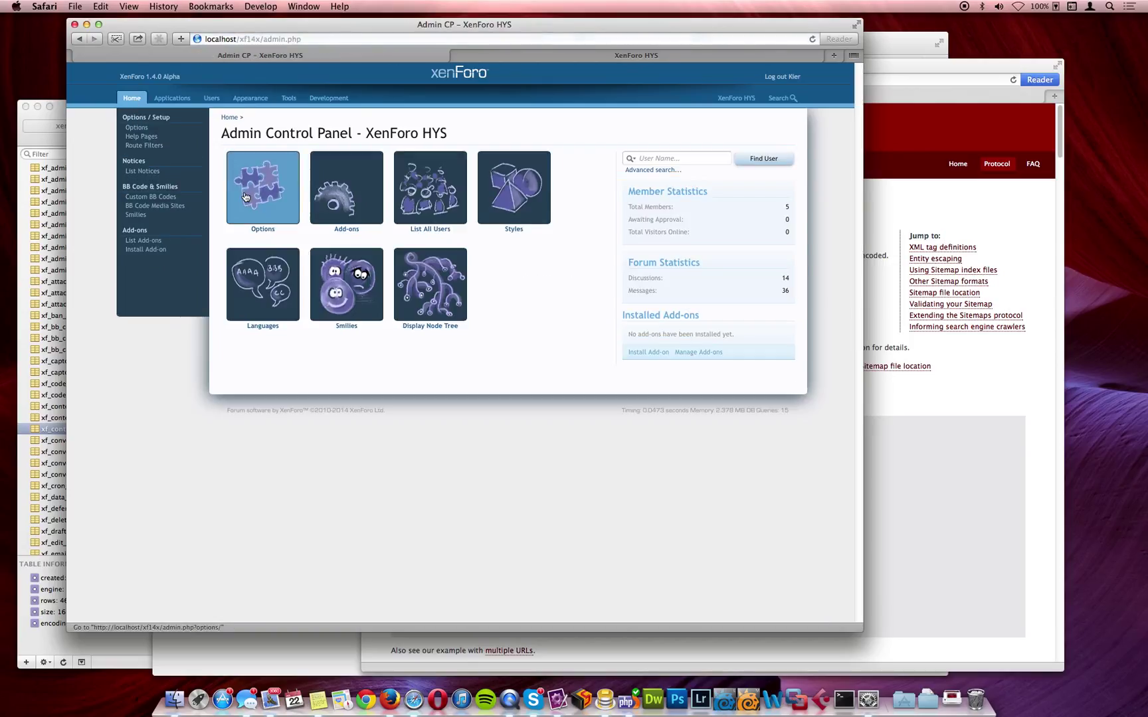
click(262, 187)
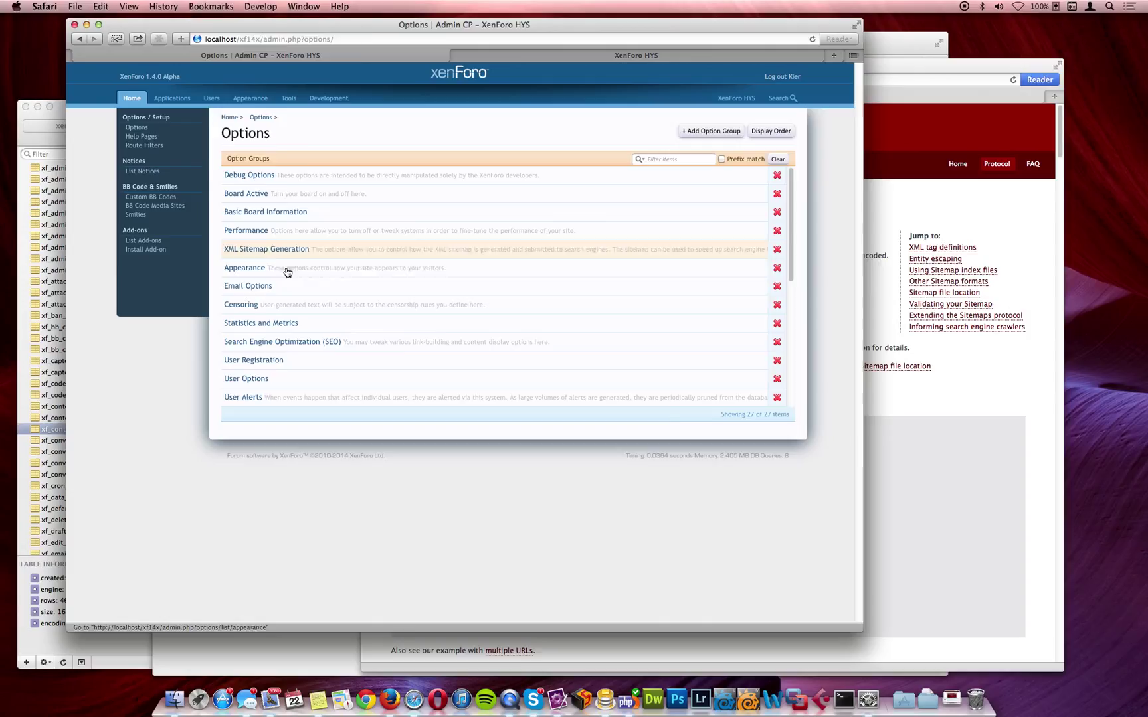
click(267, 249)
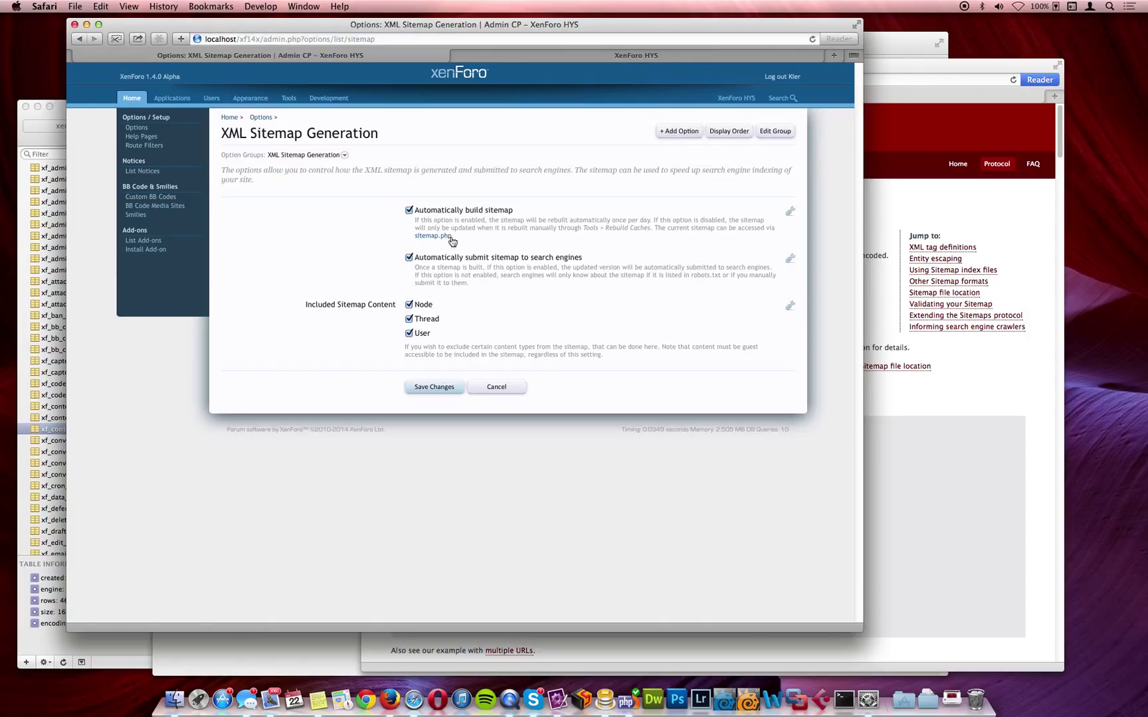
mouse_move(433, 235)
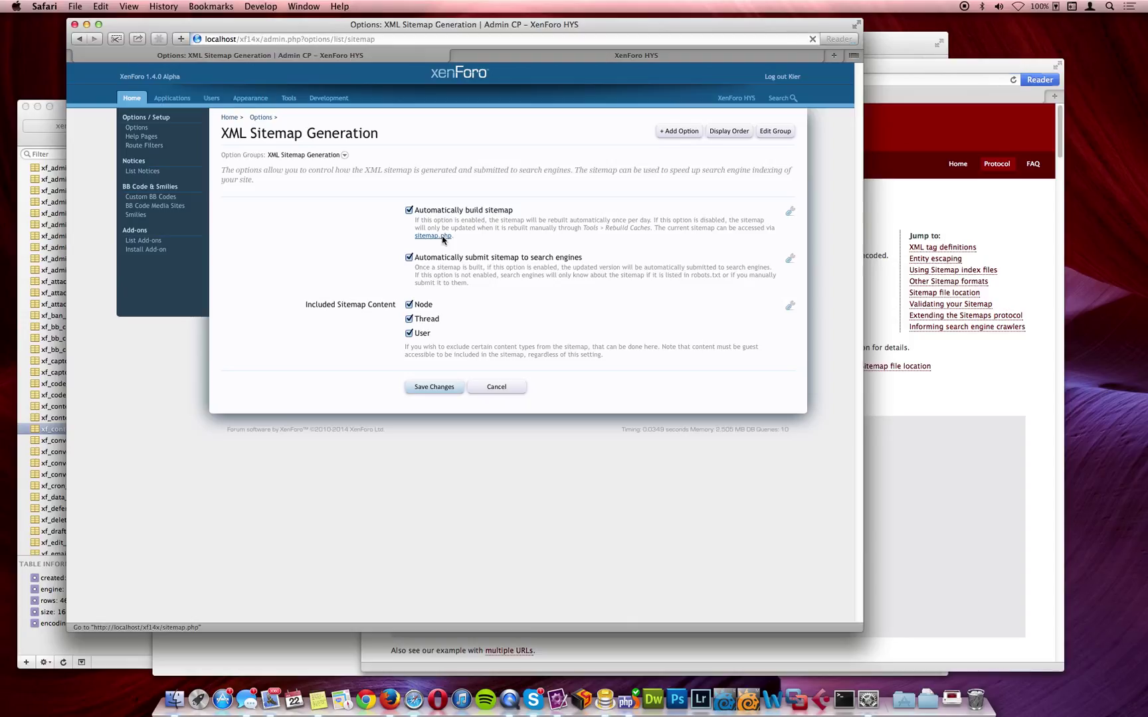
click(433, 235)
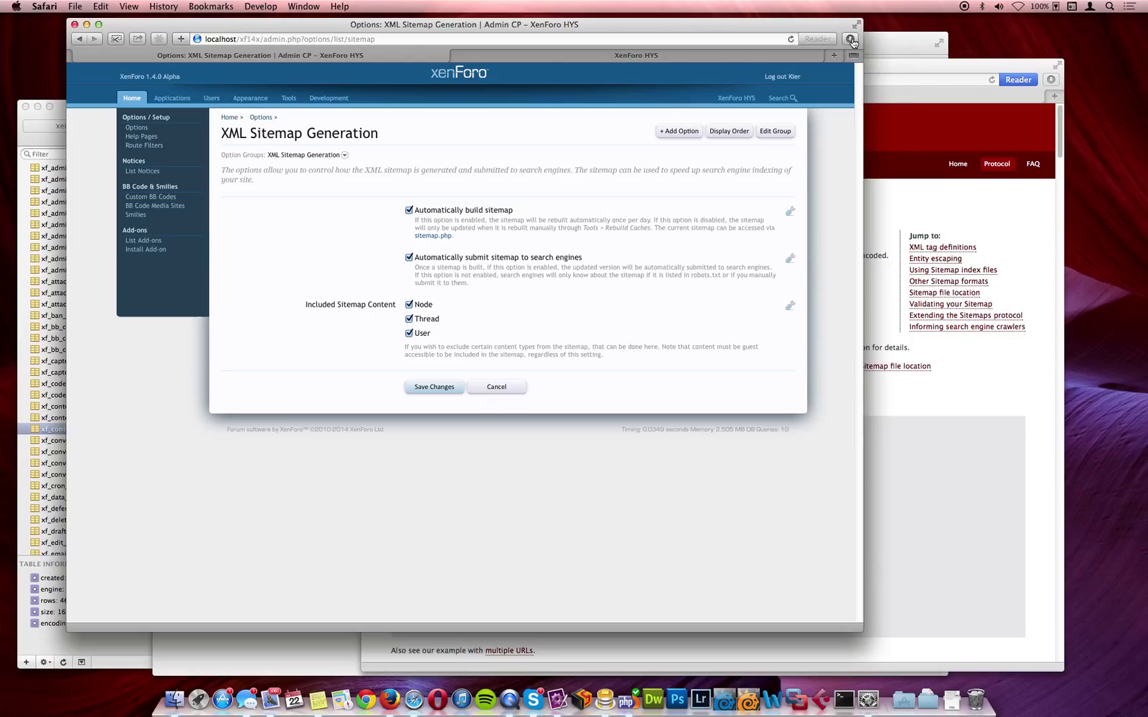
click(850, 39)
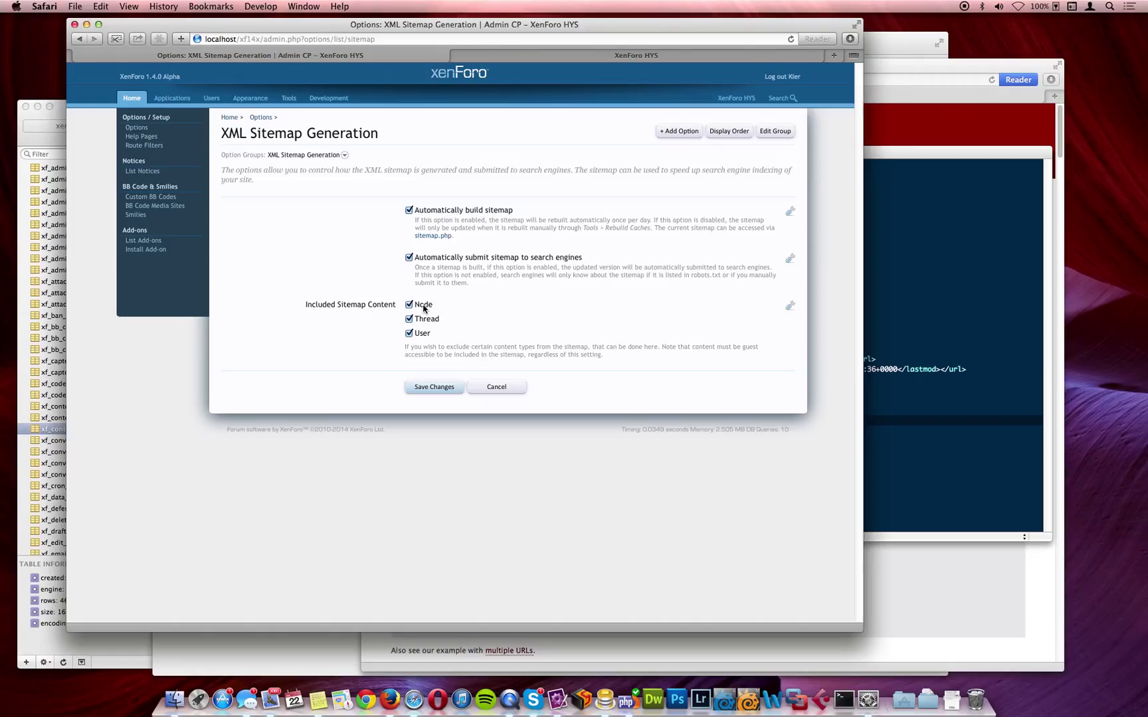
click(410, 304)
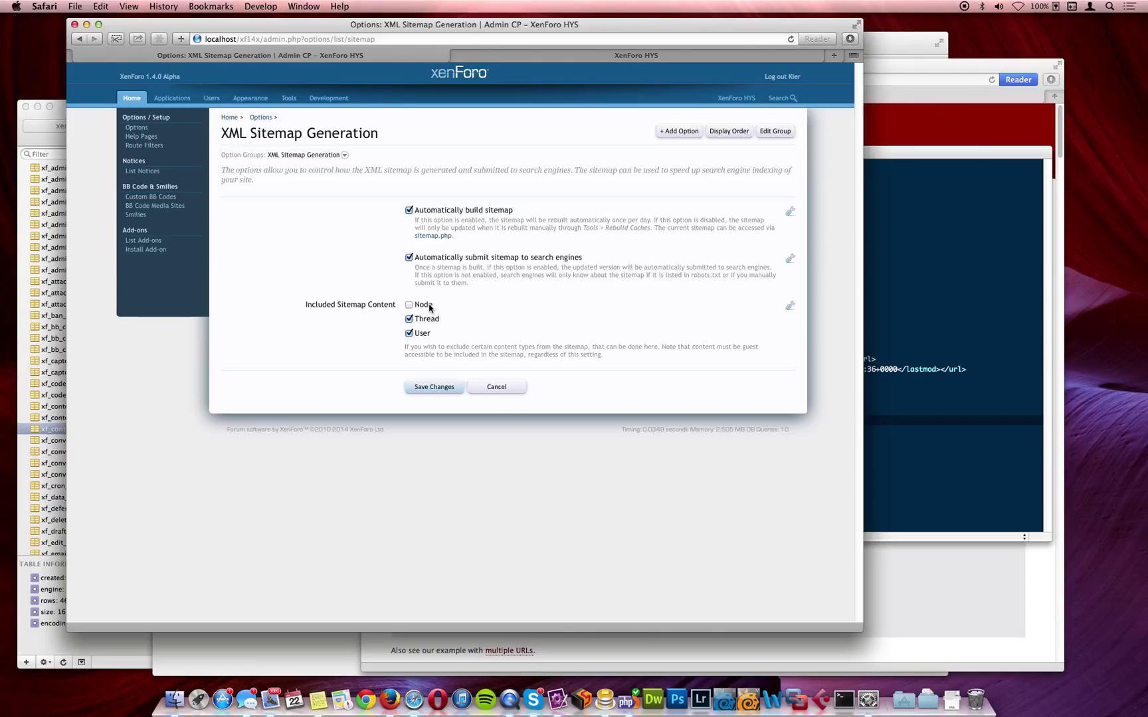
click(409, 305)
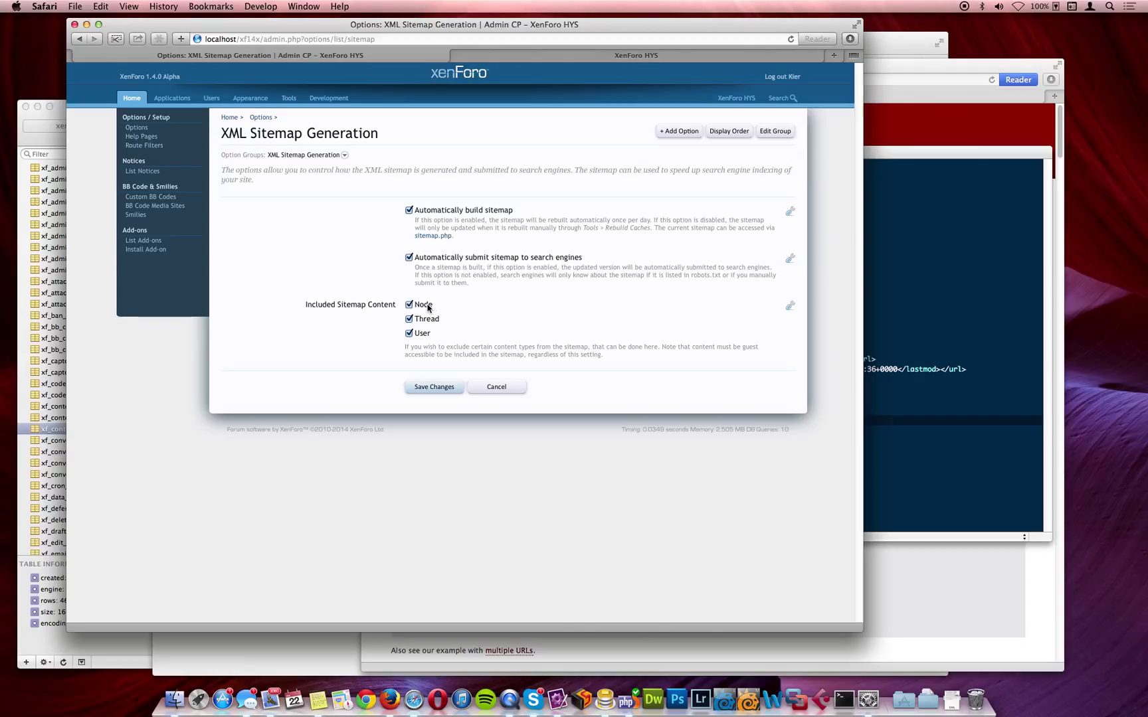
mouse_move(416, 306)
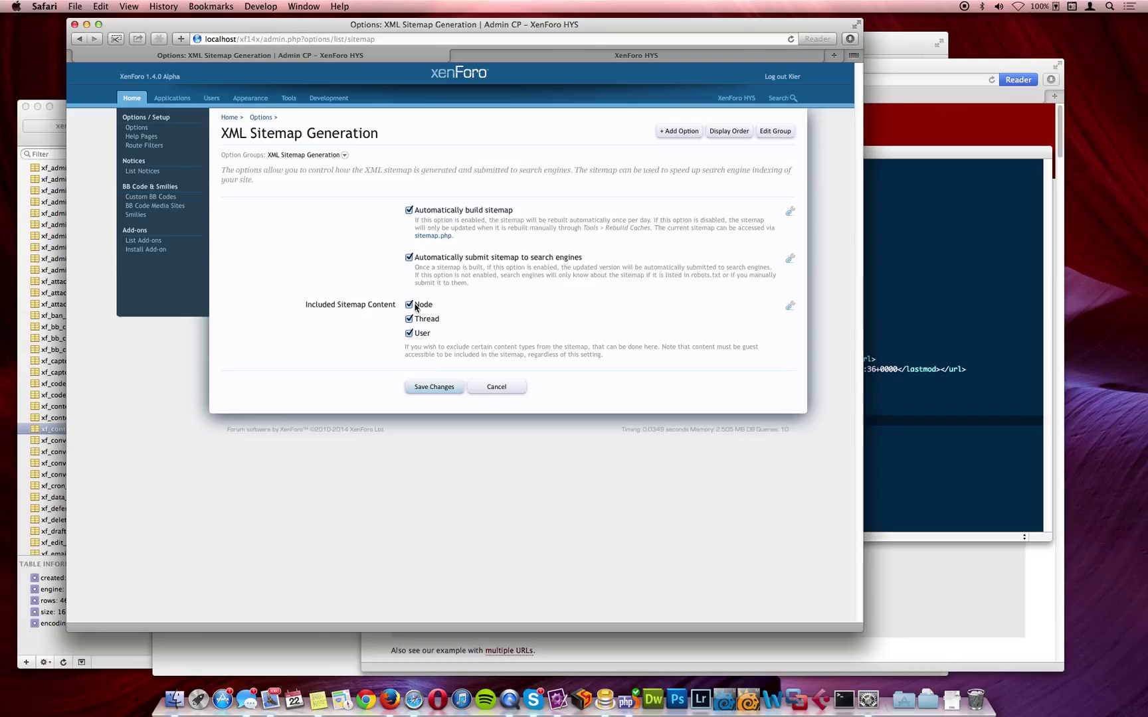
mouse_move(429, 366)
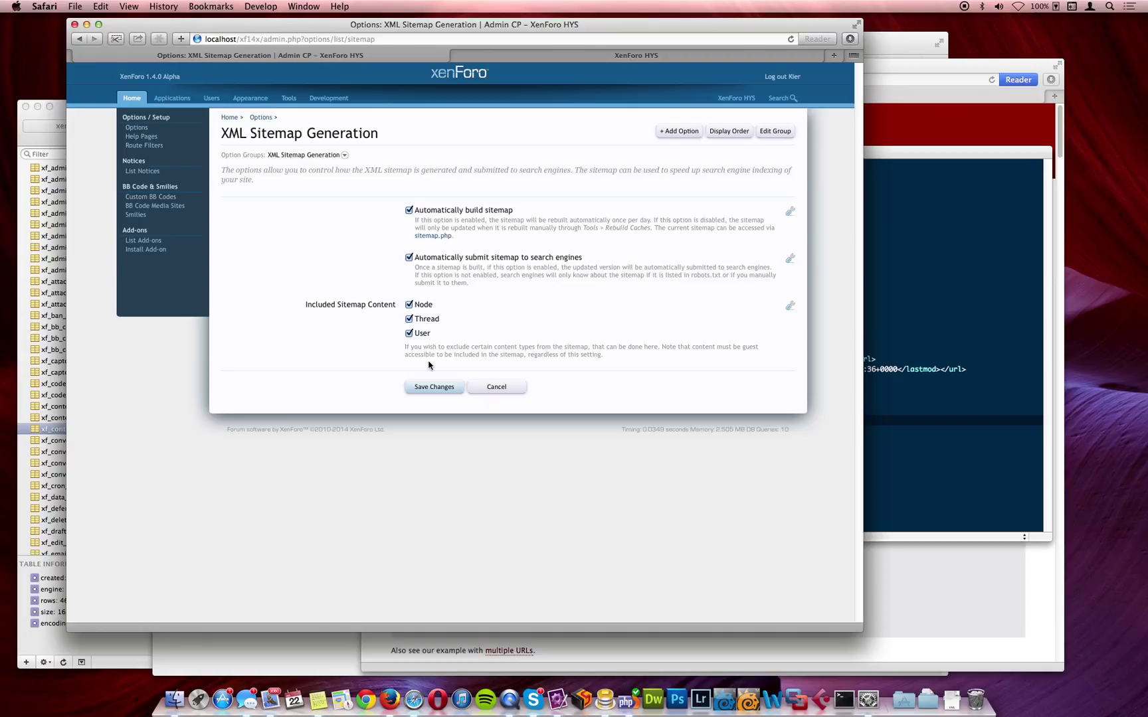
mouse_move(429, 313)
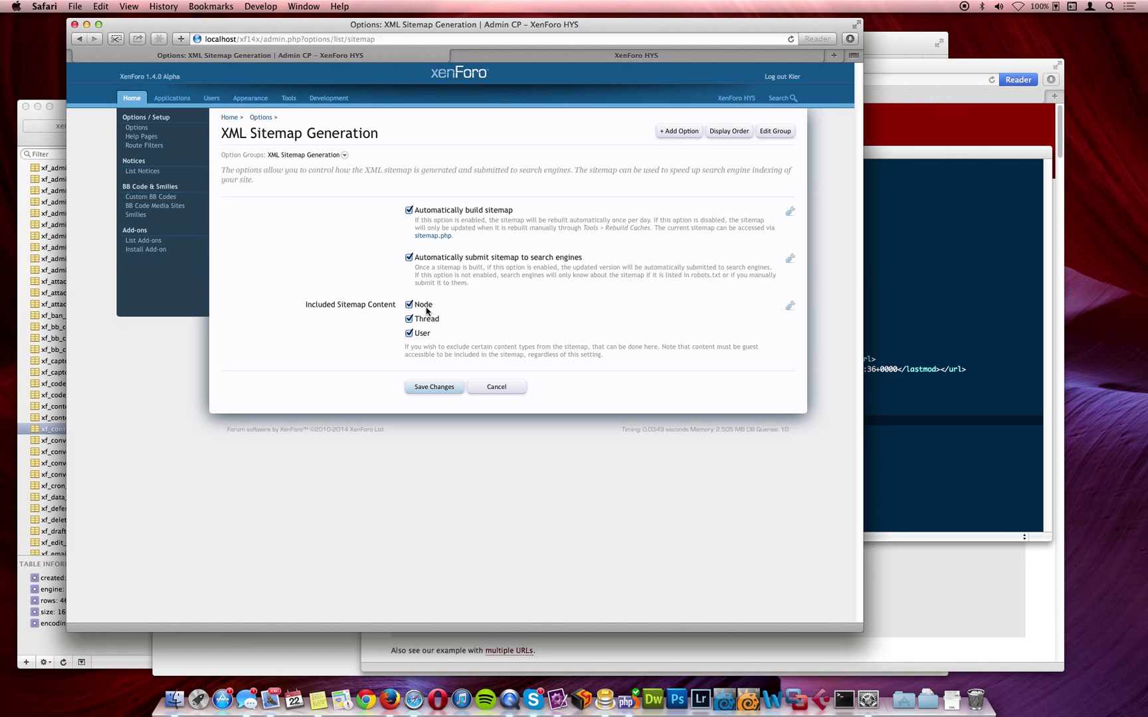
mouse_move(407, 277)
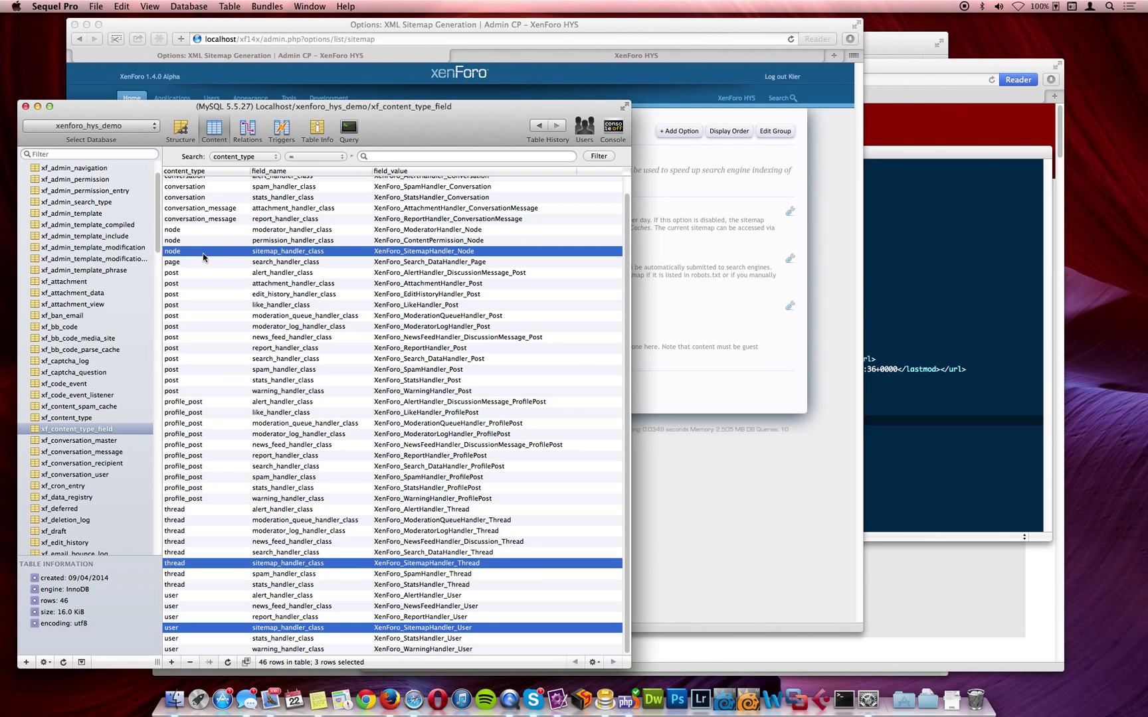
mouse_move(392, 261)
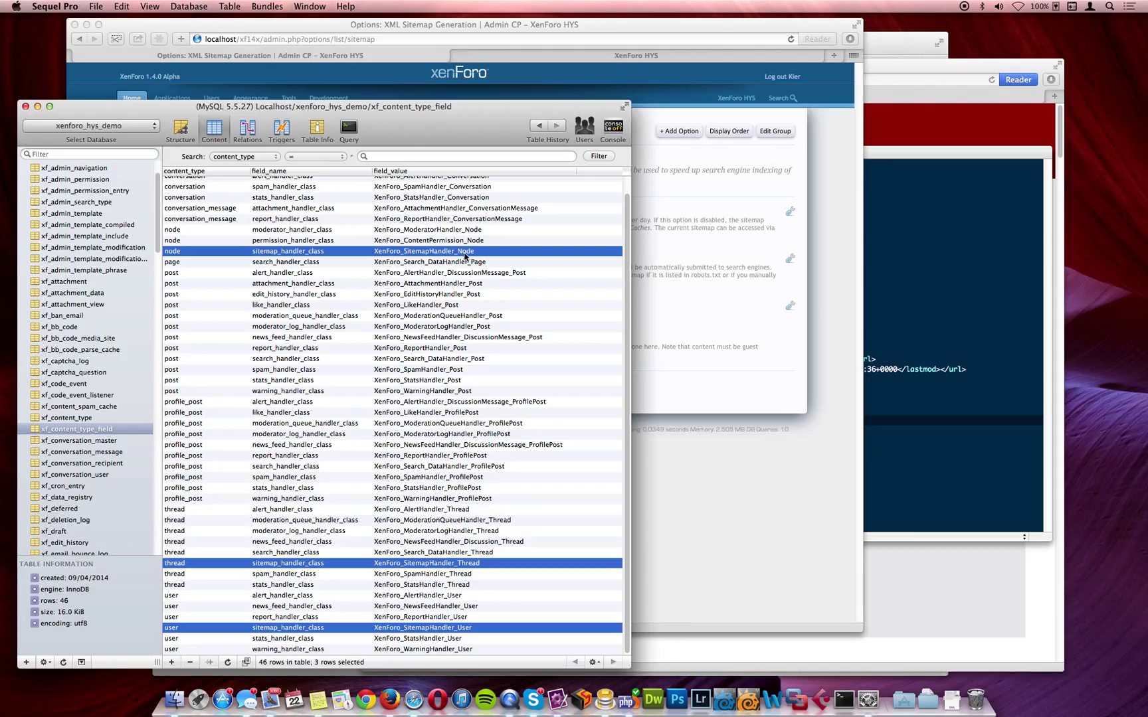
mouse_move(463, 265)
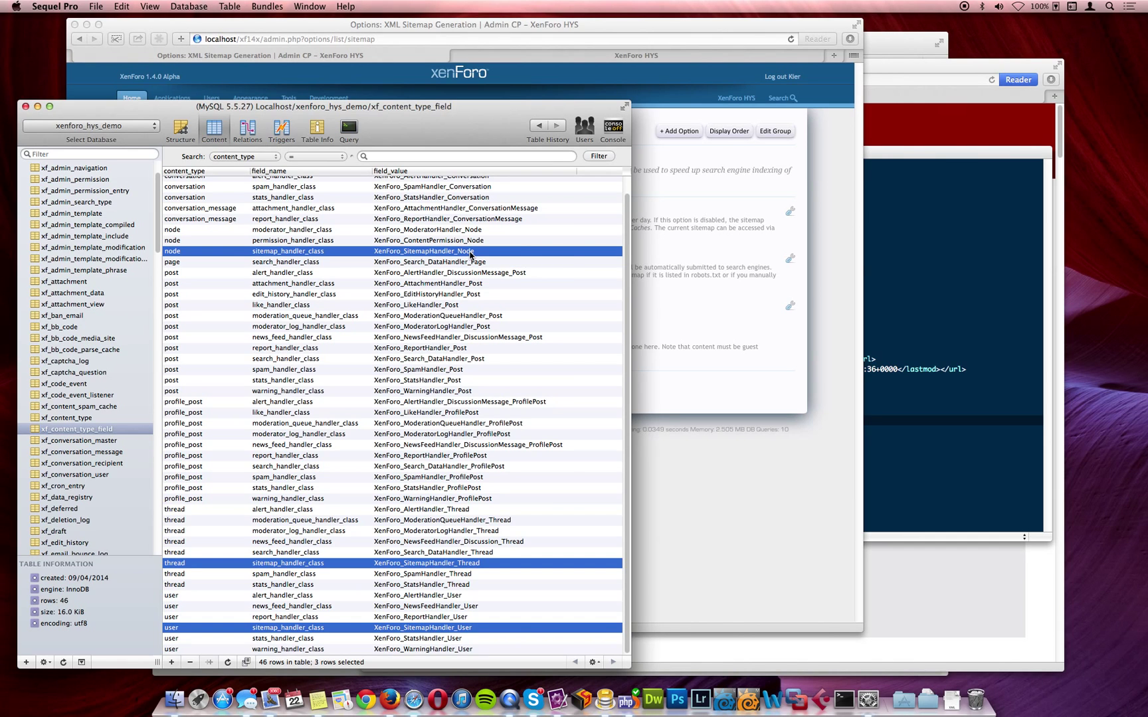
mouse_move(475, 262)
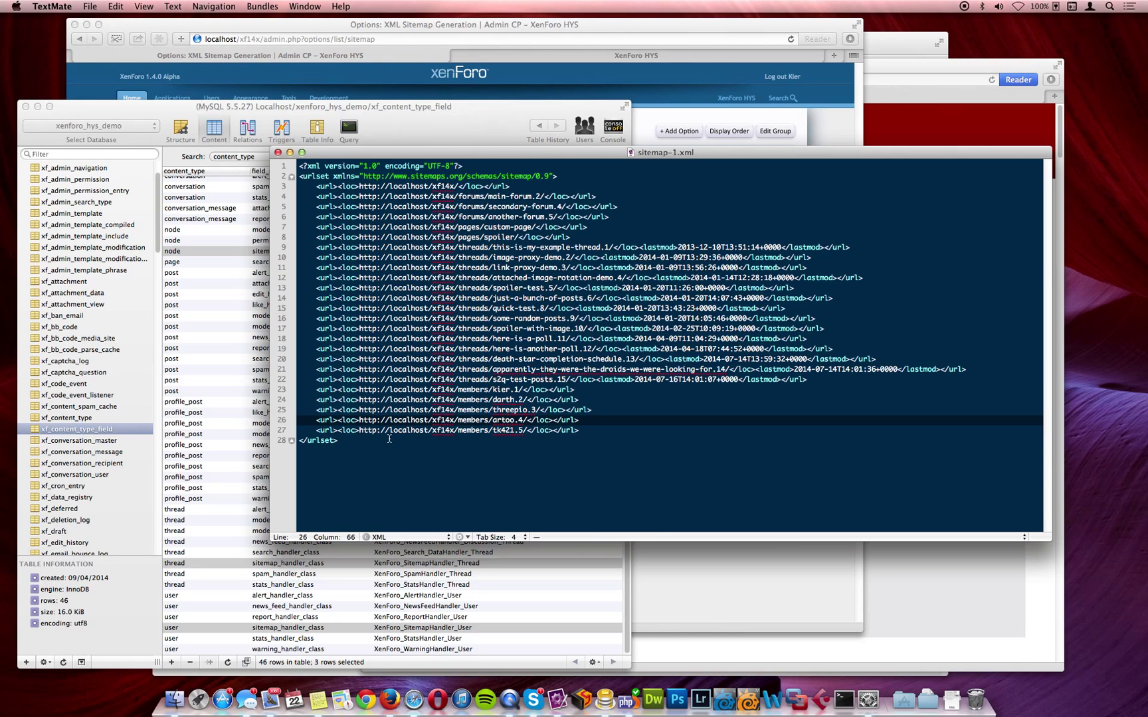
Inspect the forum, page, thread and member url entries in sitemap-1.xml.
click(578, 419)
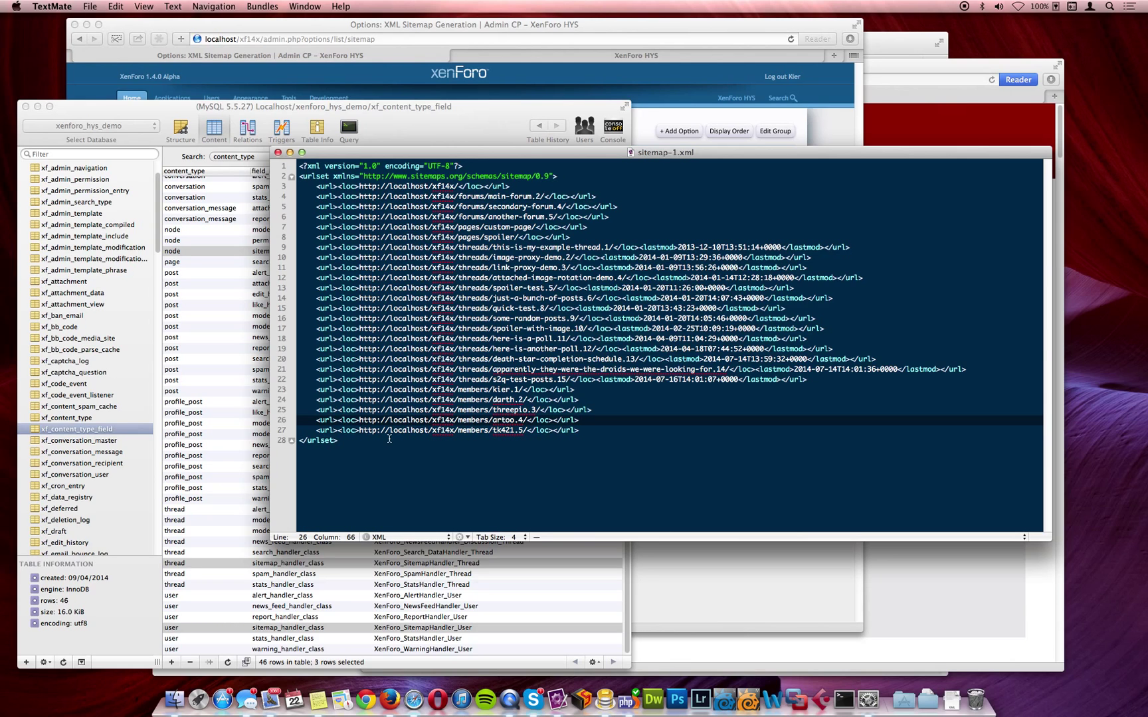
click(578, 420)
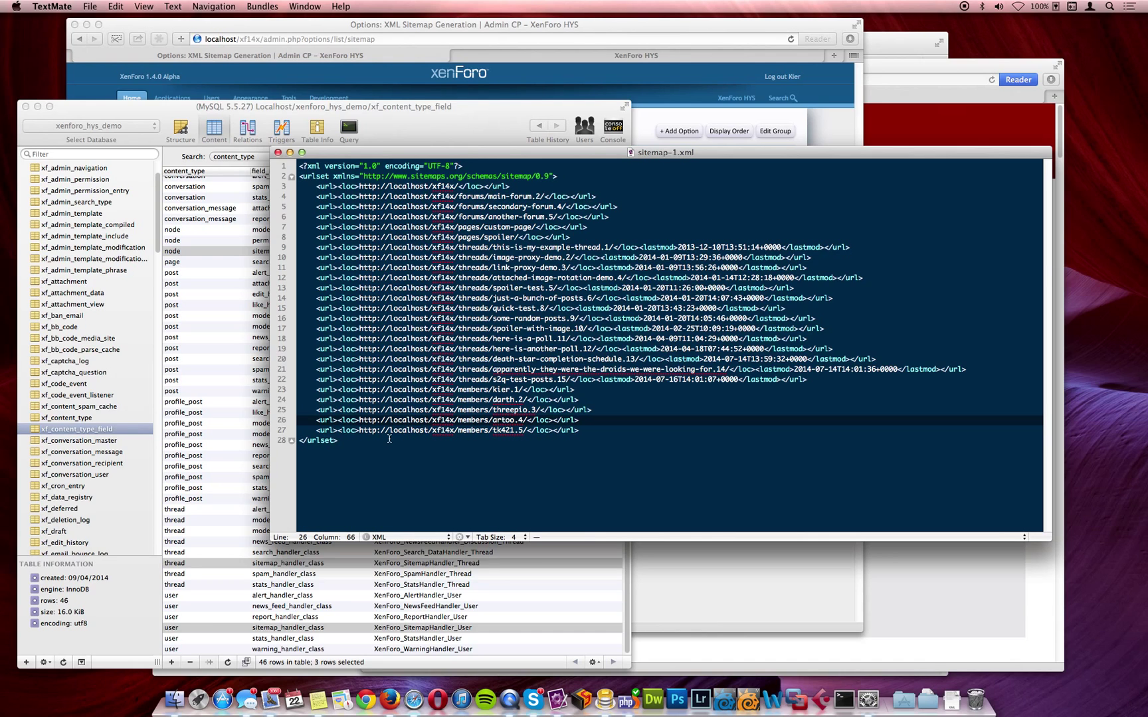
click(581, 420)
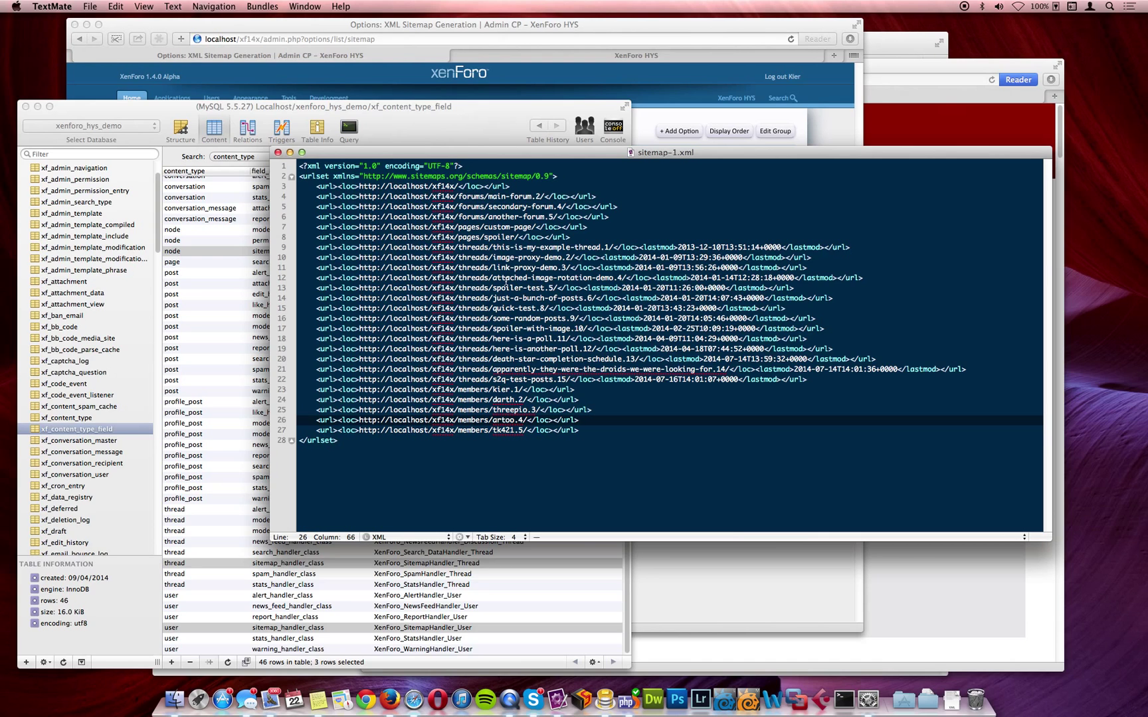
mouse_move(499, 50)
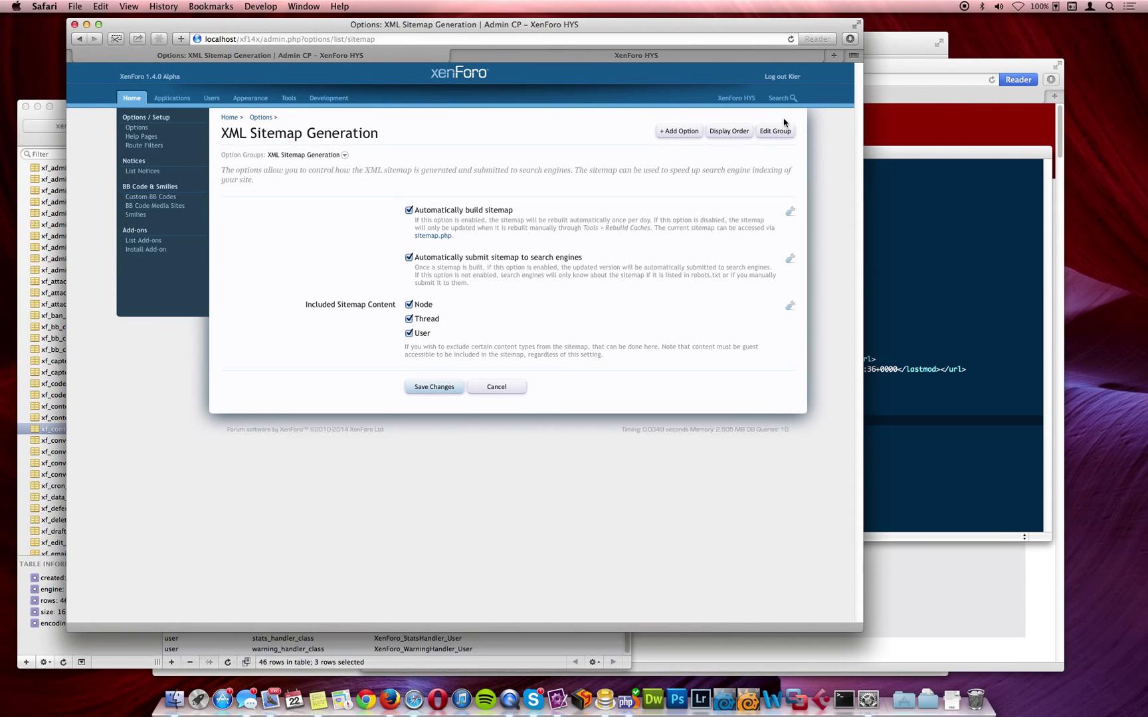
mouse_move(798, 116)
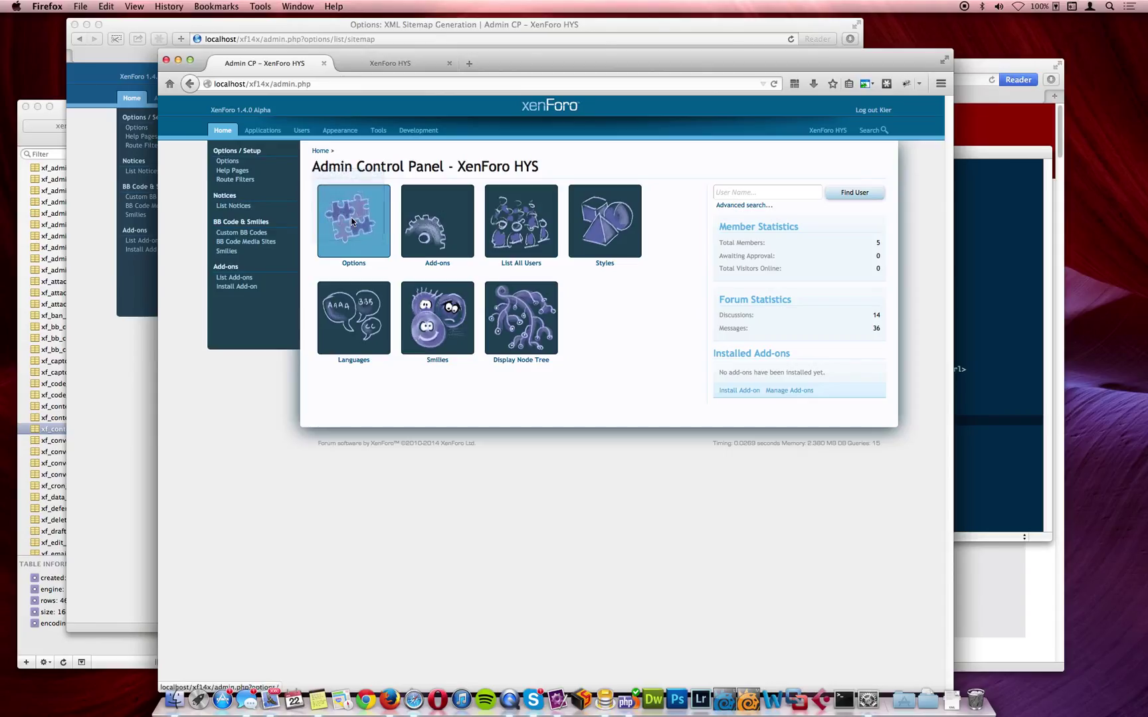
Show XML Sitemap Generation options in Firefox and fetch its sitemap.php link.
click(354, 220)
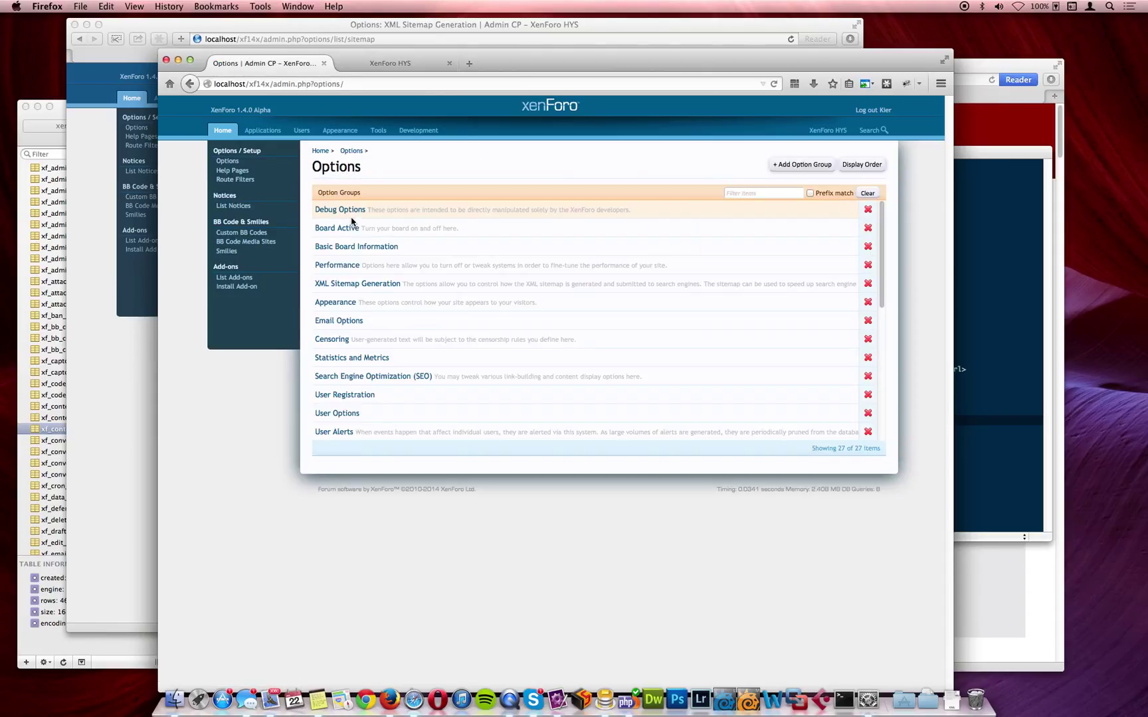
mouse_move(357, 284)
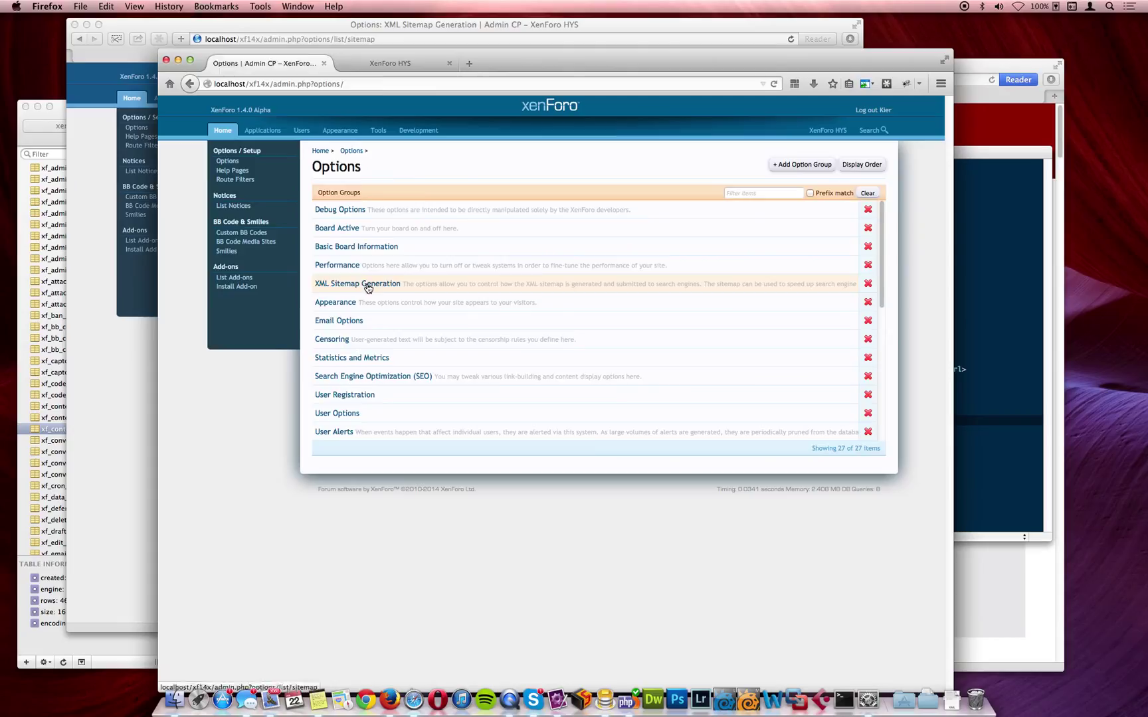
click(358, 283)
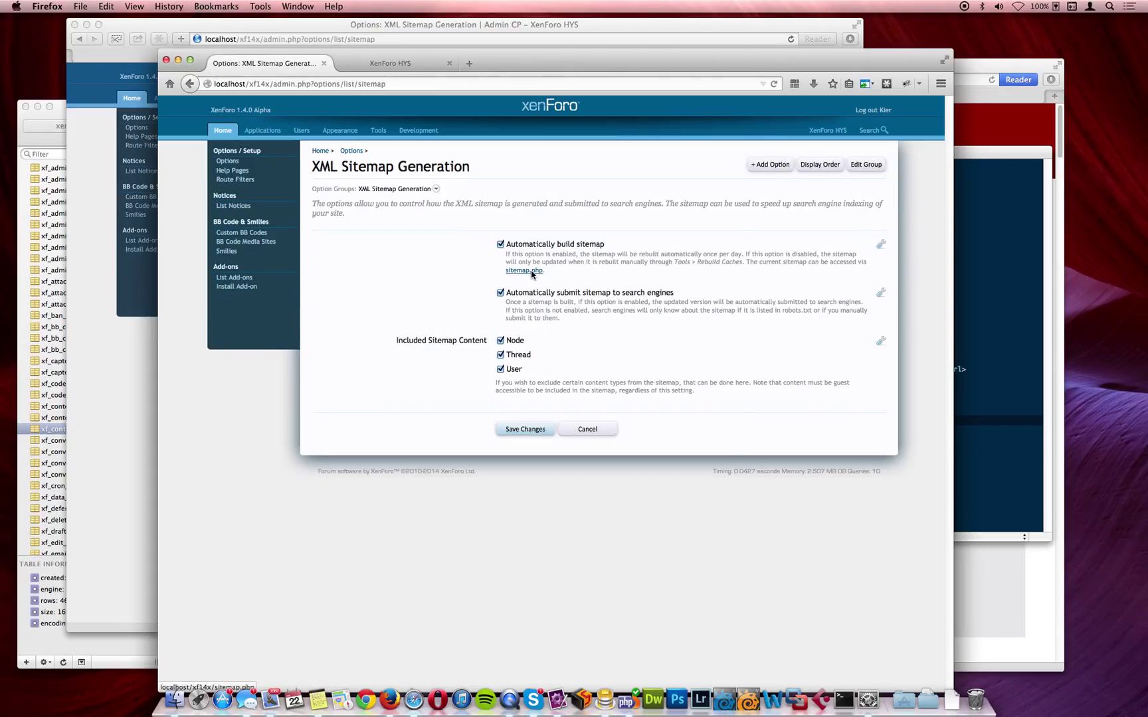
click(522, 270)
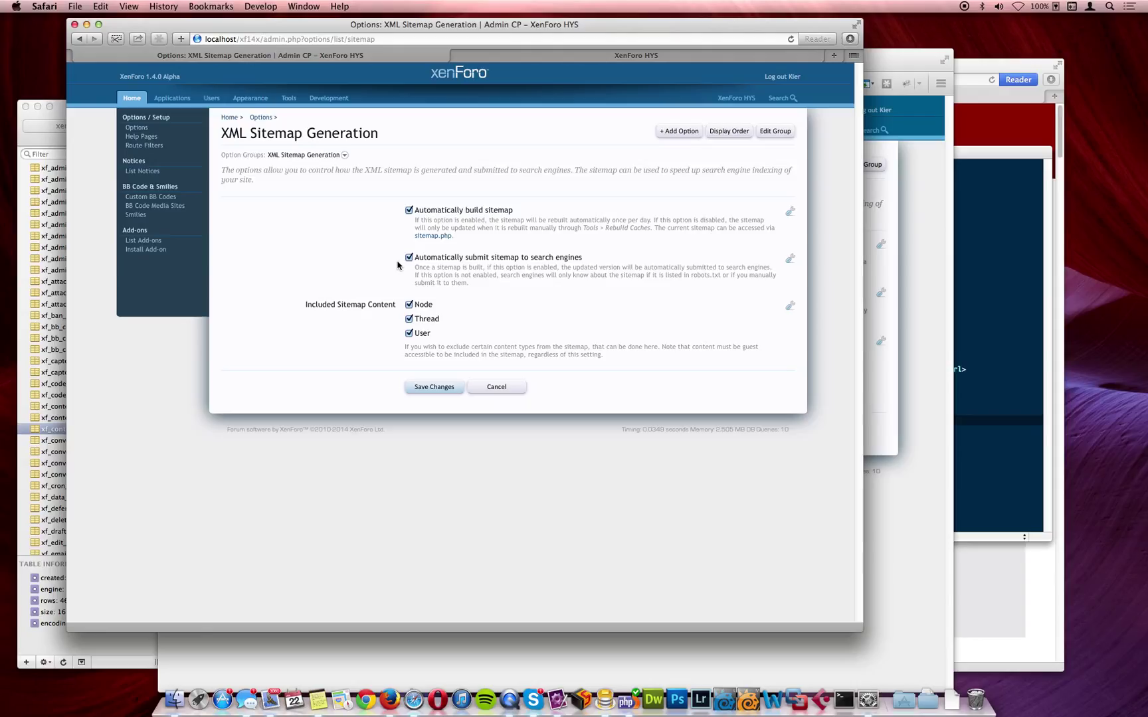
mouse_move(288, 97)
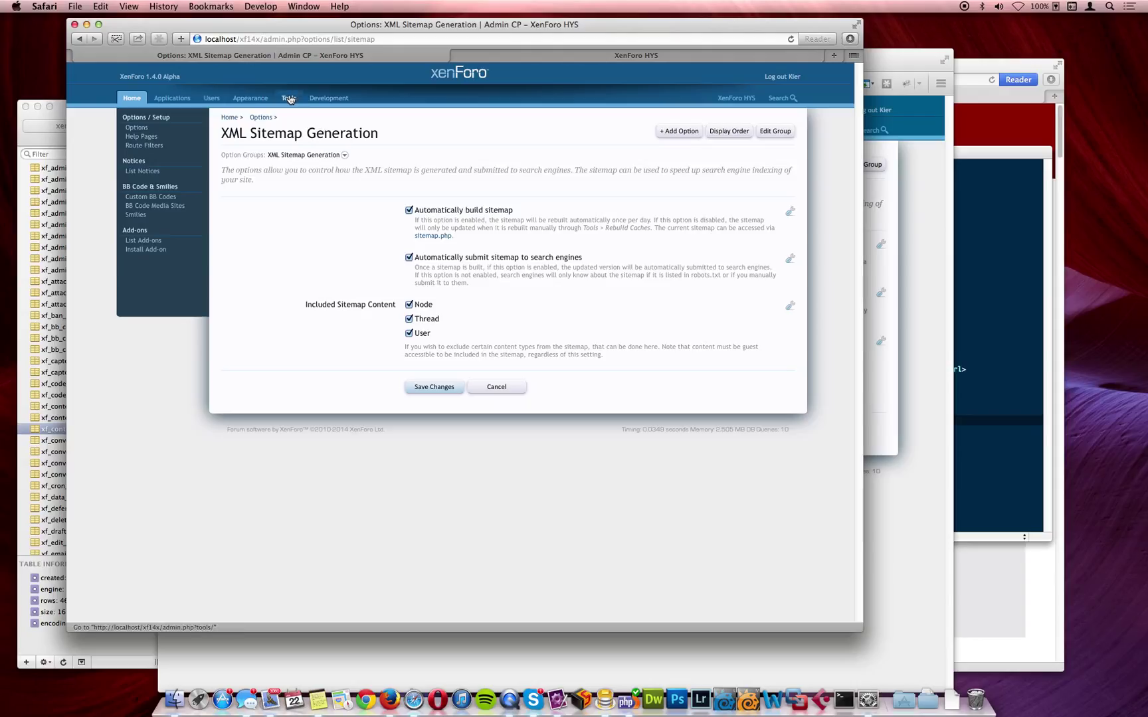
Display the Sitemap Log listing thirteen compressed sitemap builds from July 18–22, 2014.
click(287, 97)
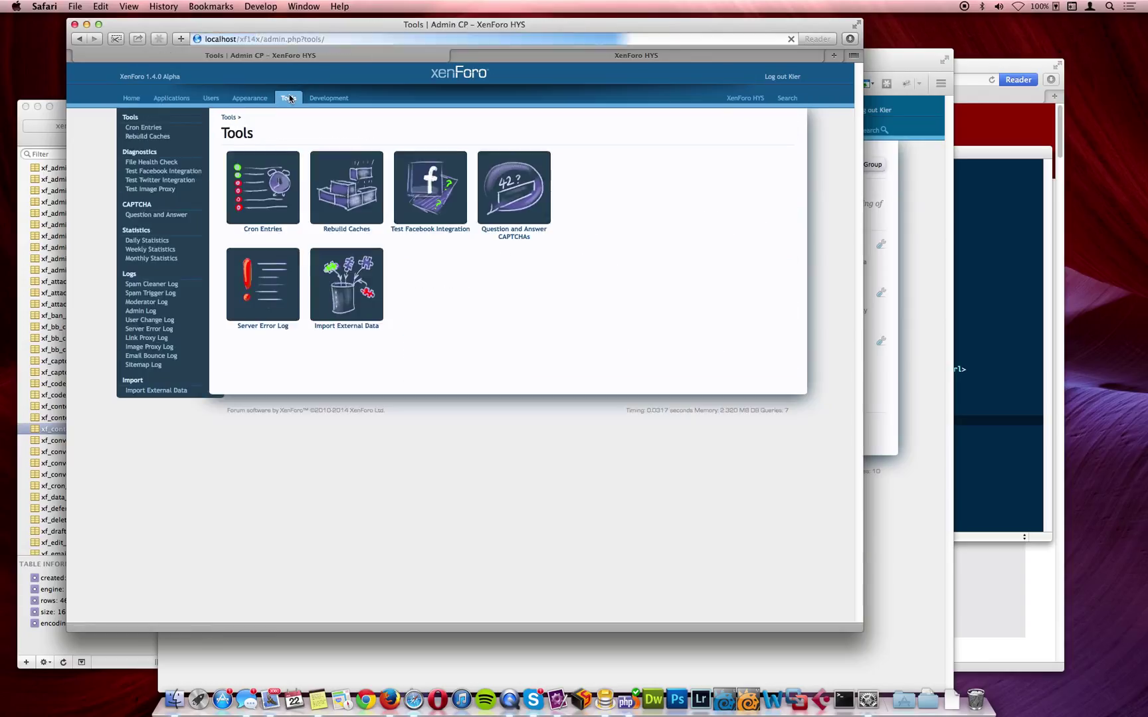
mouse_move(142, 364)
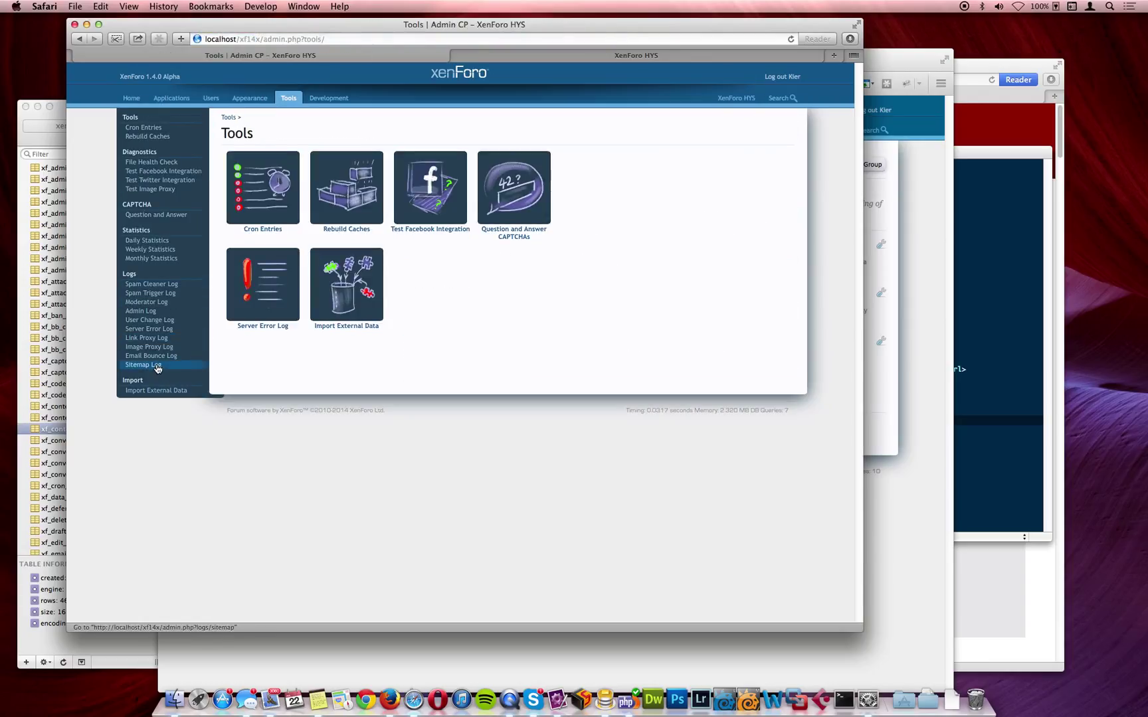
click(143, 364)
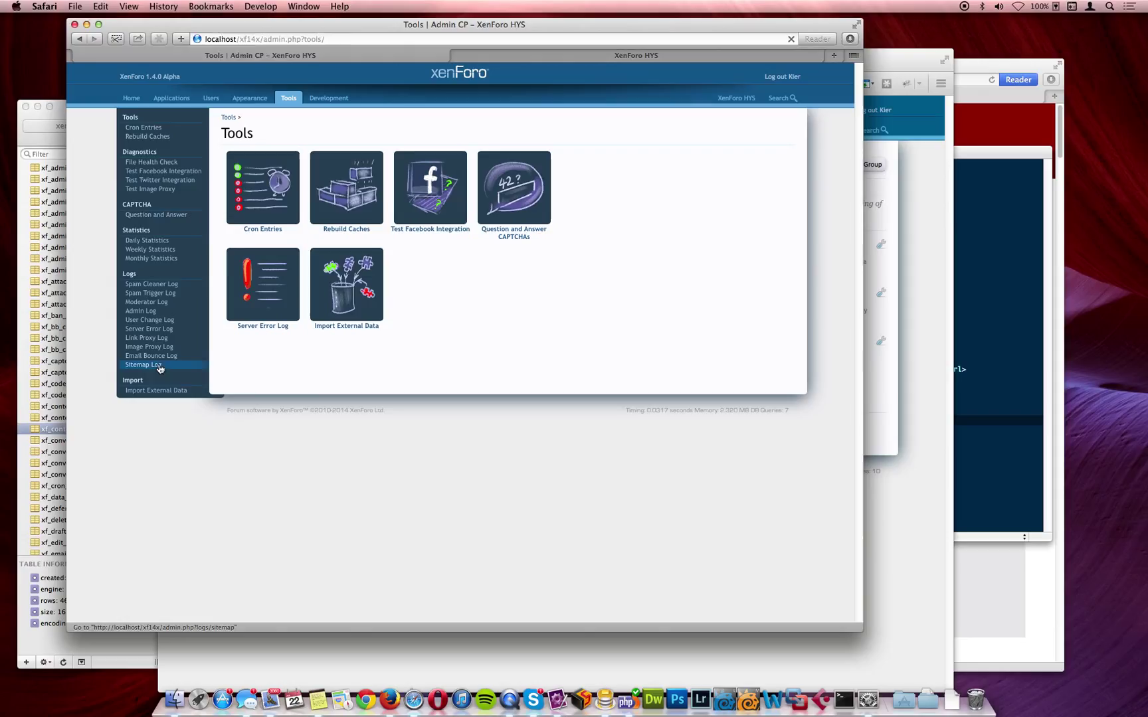
click(143, 364)
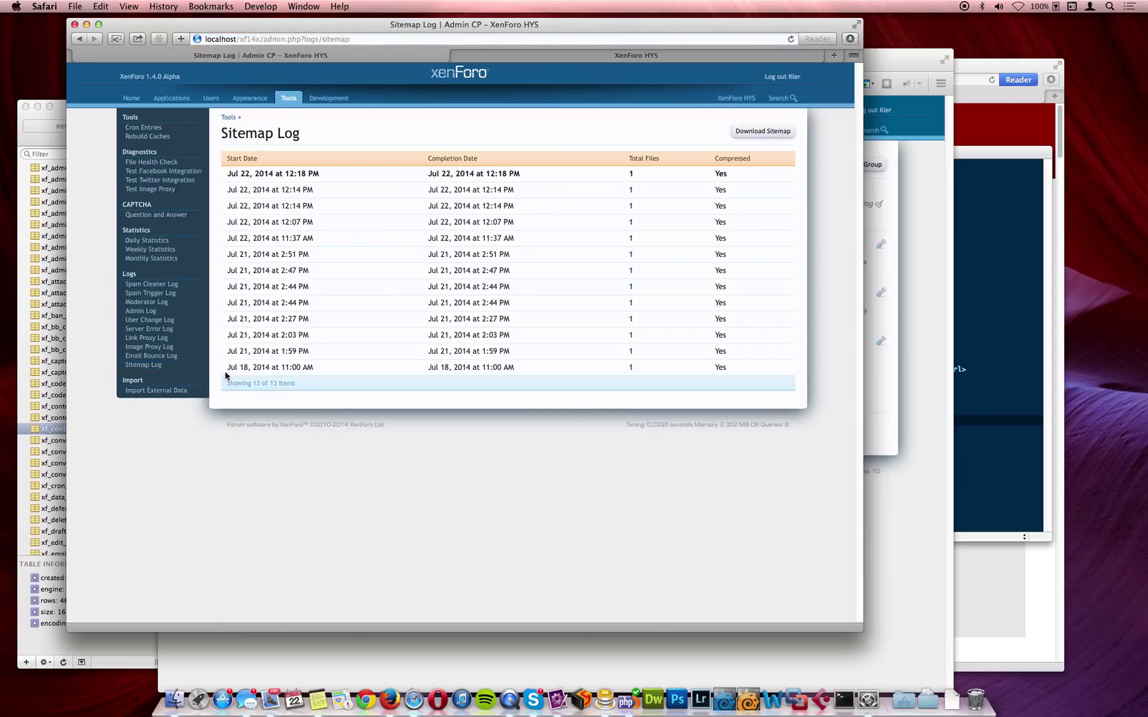
mouse_move(436, 391)
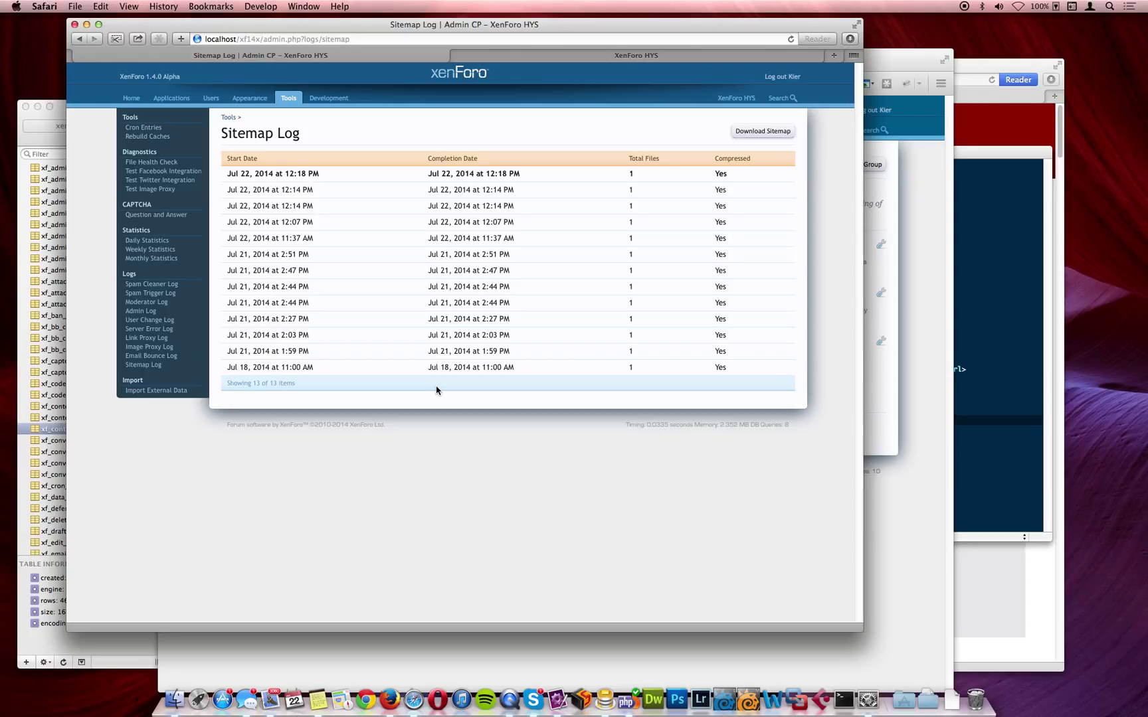
mouse_move(386, 407)
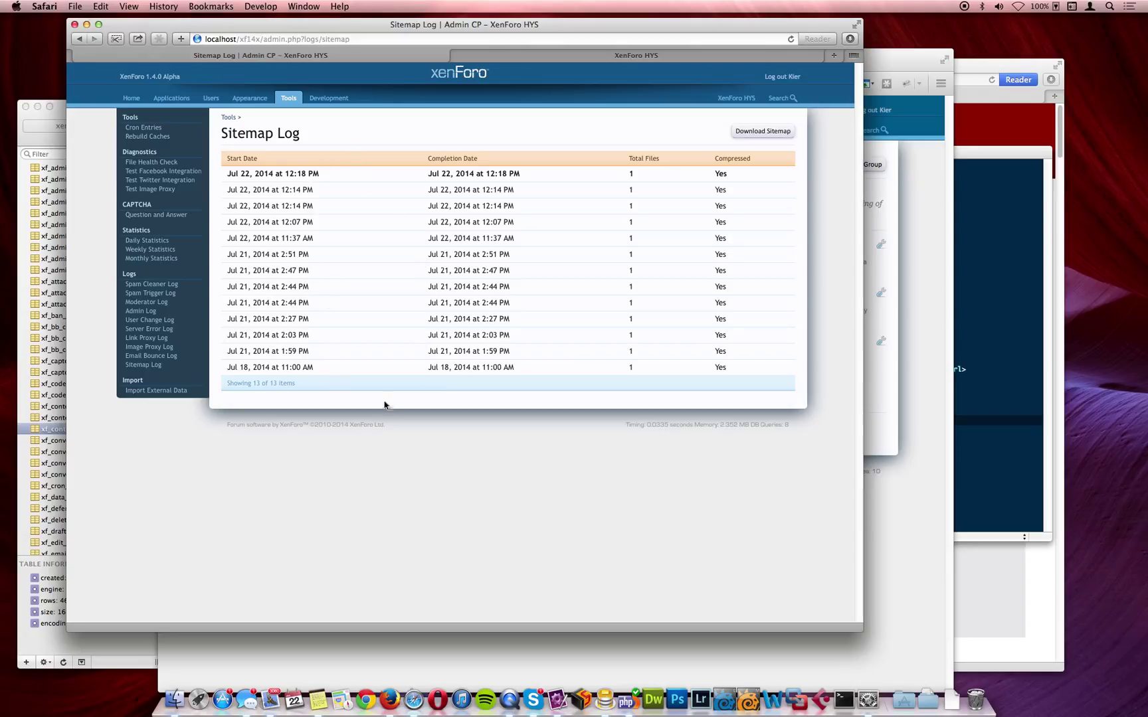
mouse_move(320, 194)
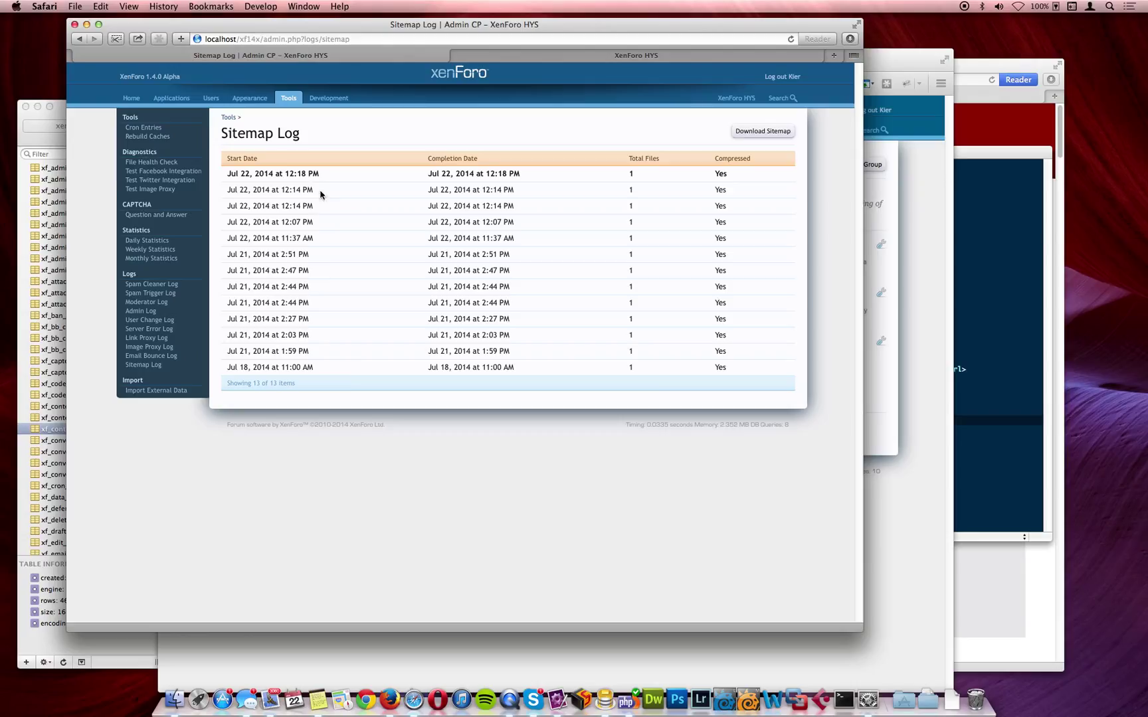
mouse_move(469, 389)
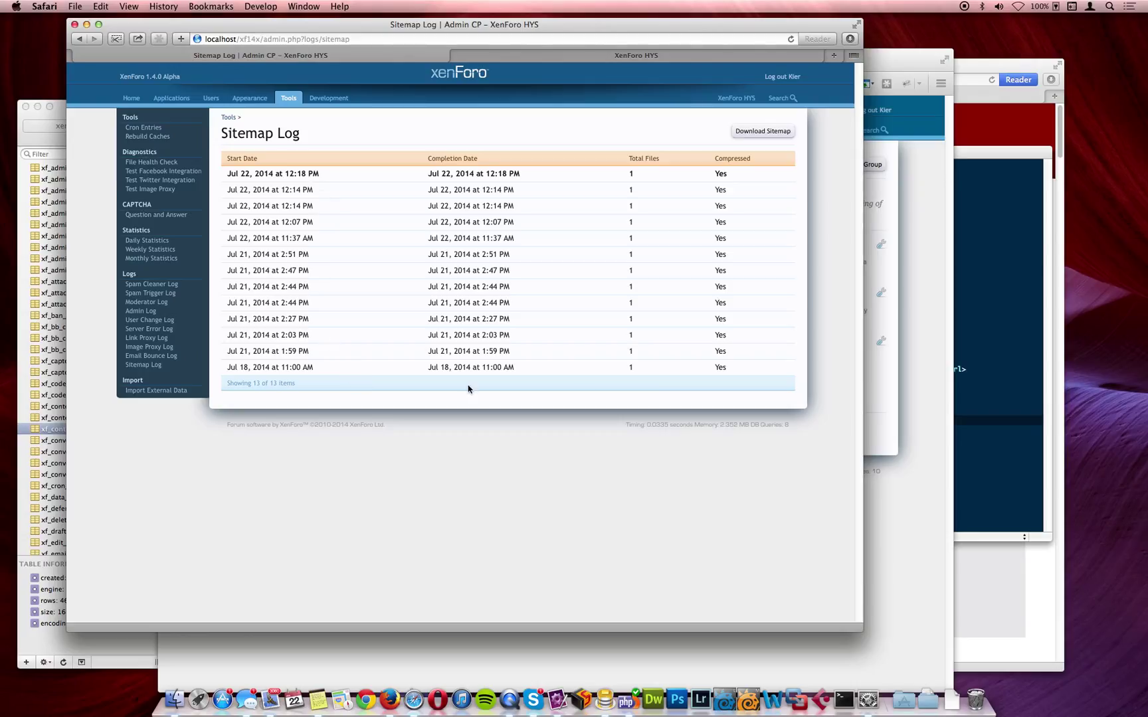
mouse_move(644, 202)
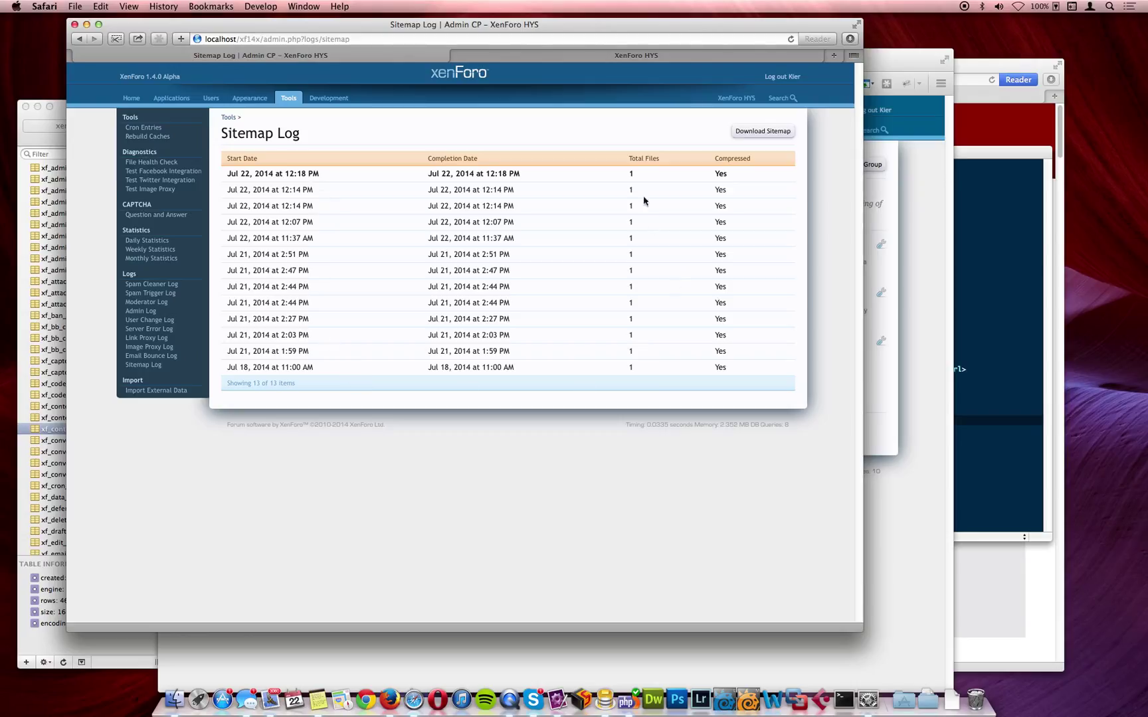
mouse_move(635, 176)
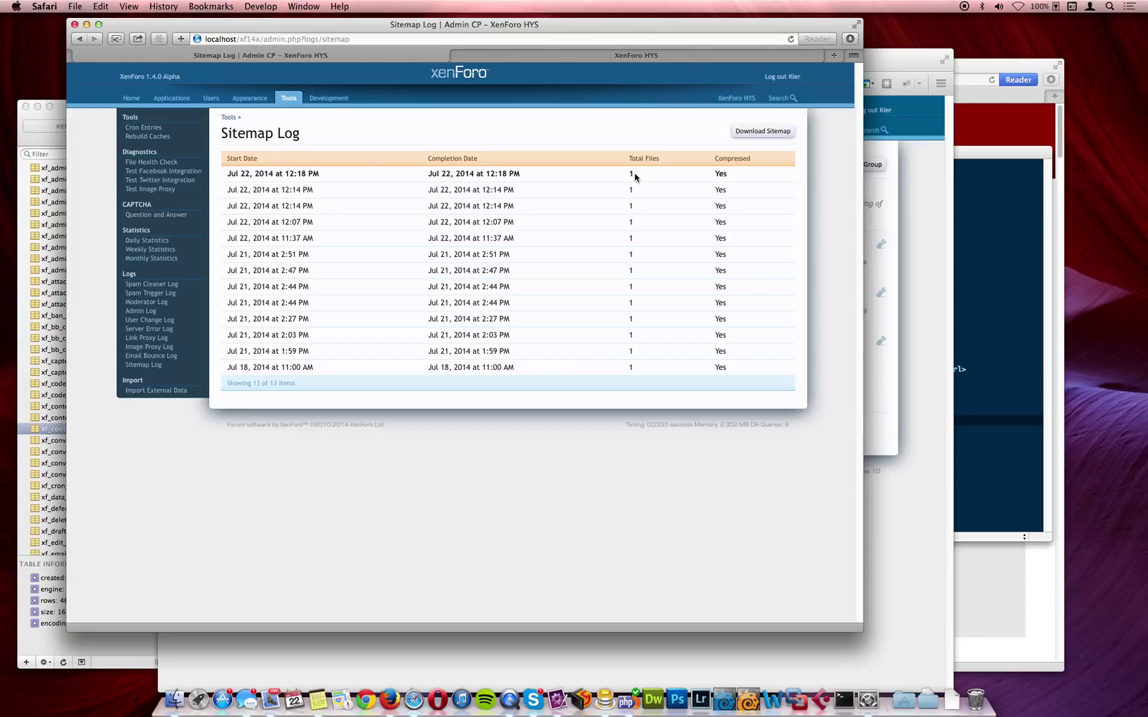